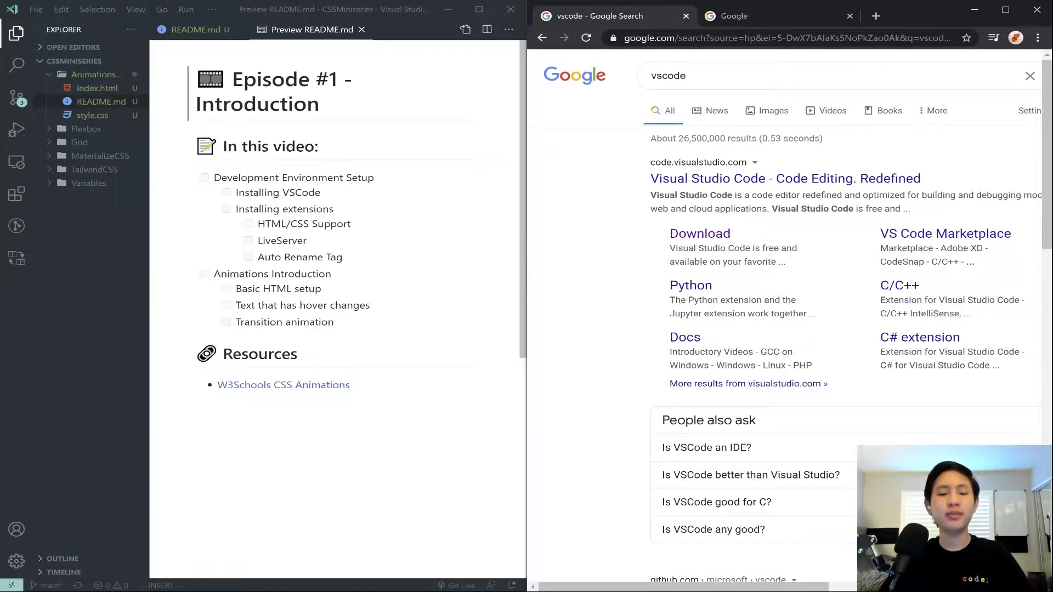
mouse_move(368, 97)
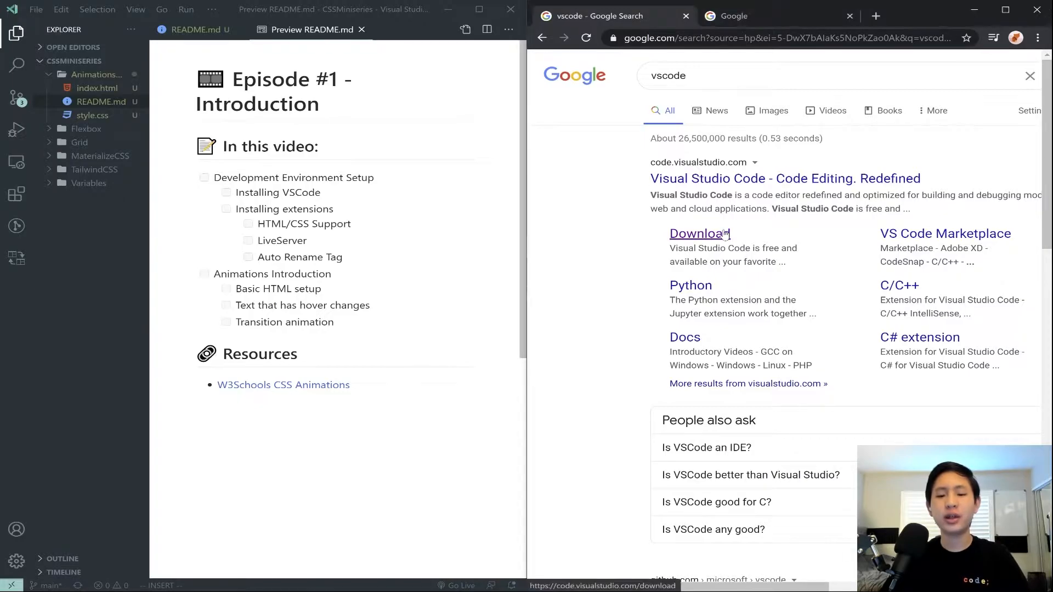
Download the VS Code Windows installer, then open and cancel VS Code's folder picker.
click(698, 233)
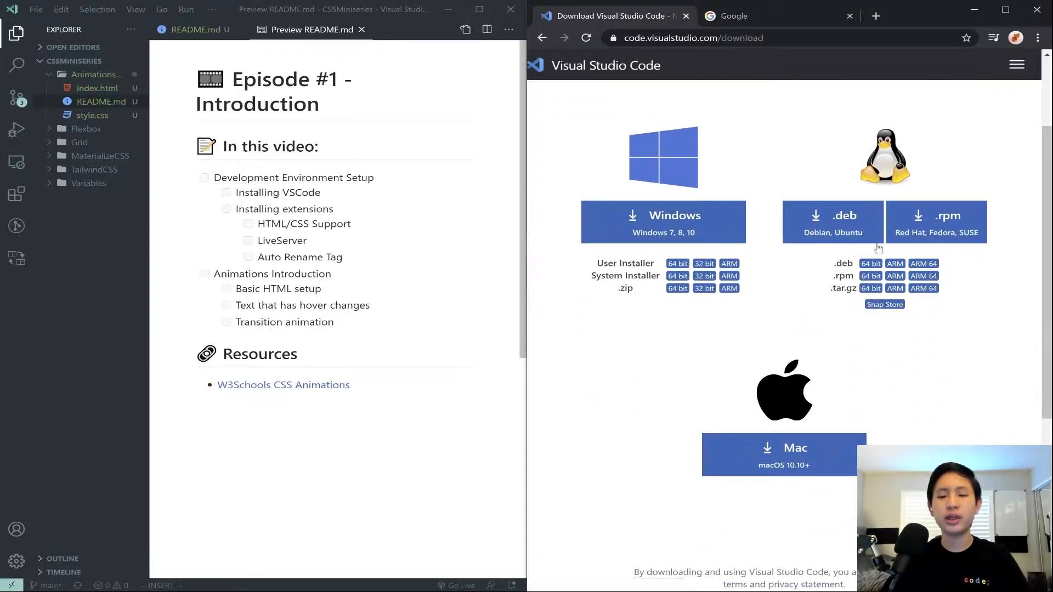
click(662, 221)
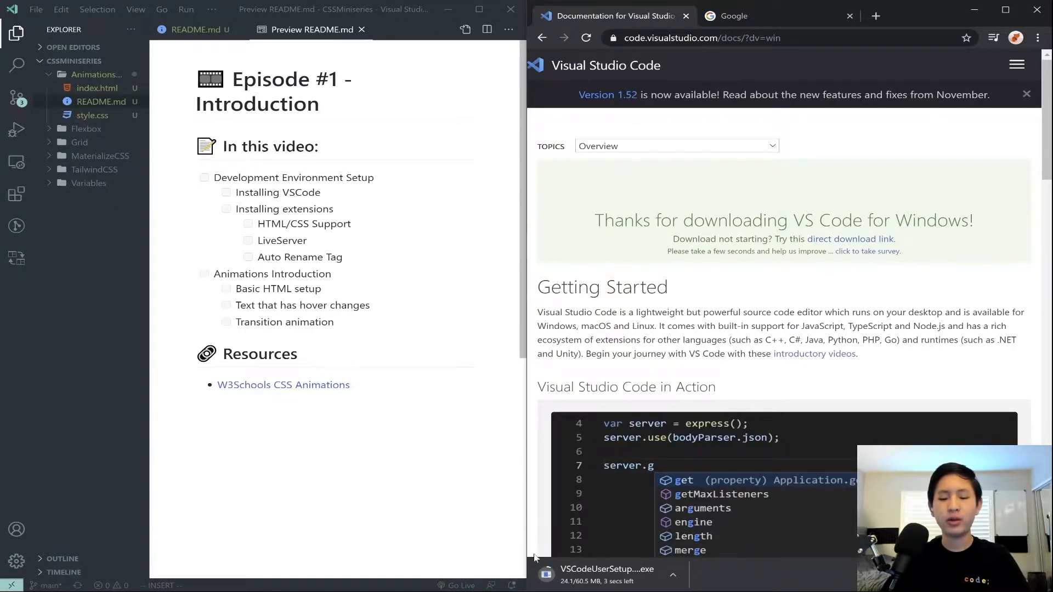
mouse_move(509, 10)
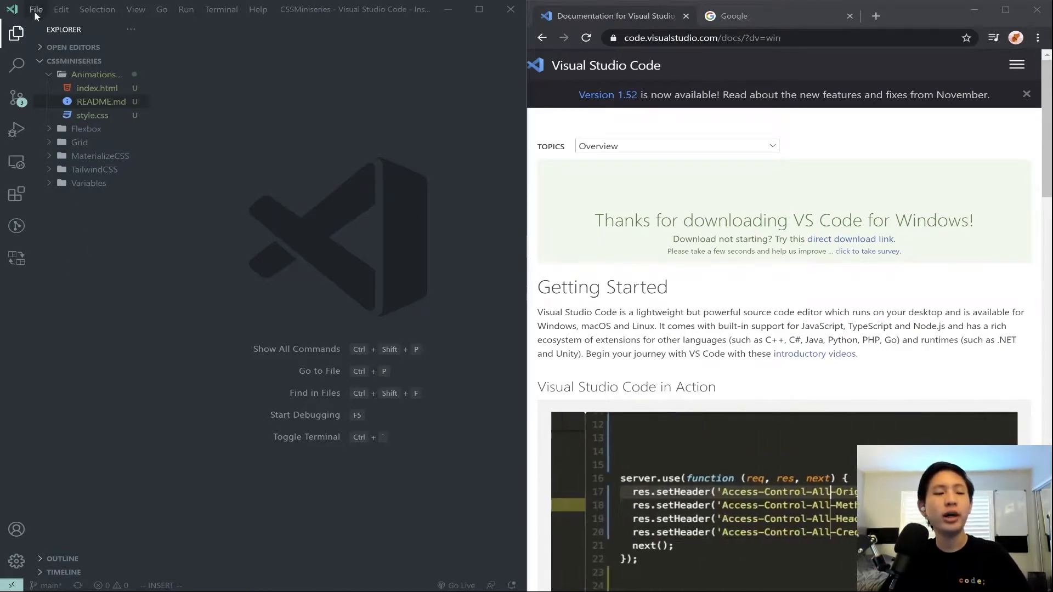
click(35, 8)
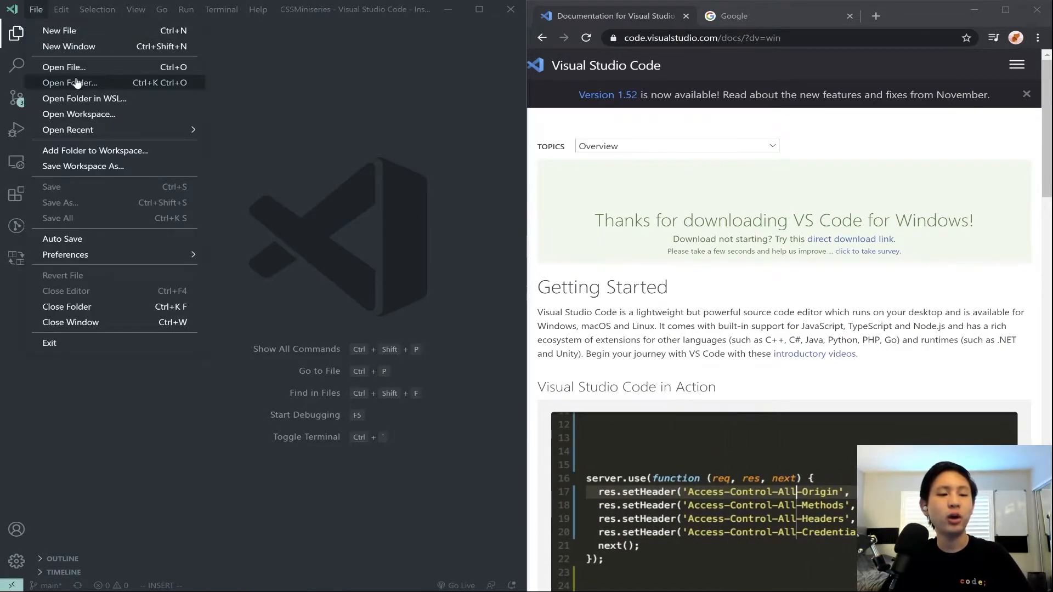
click(69, 81)
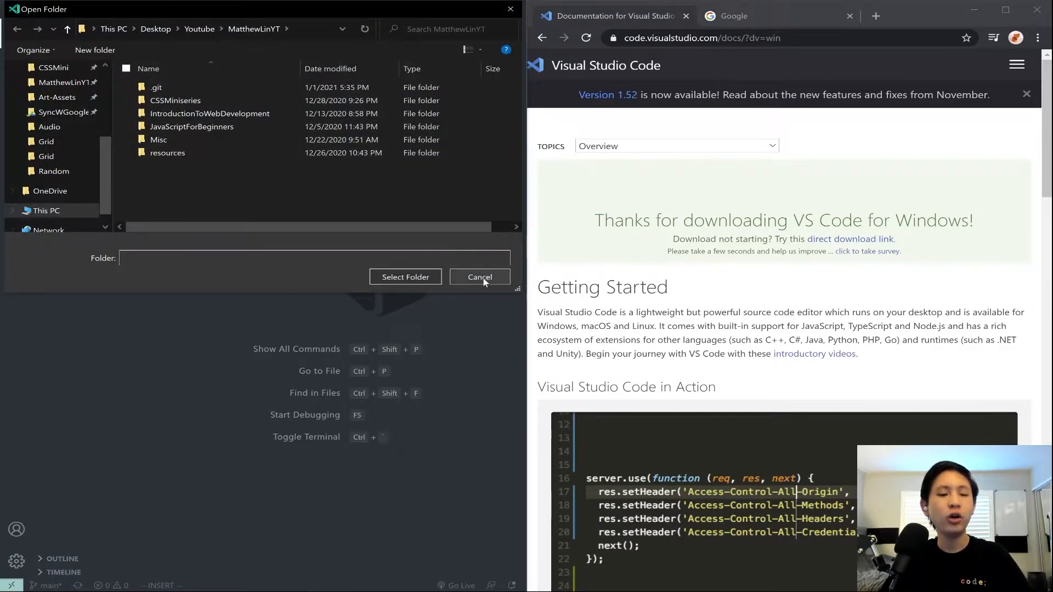
click(479, 276)
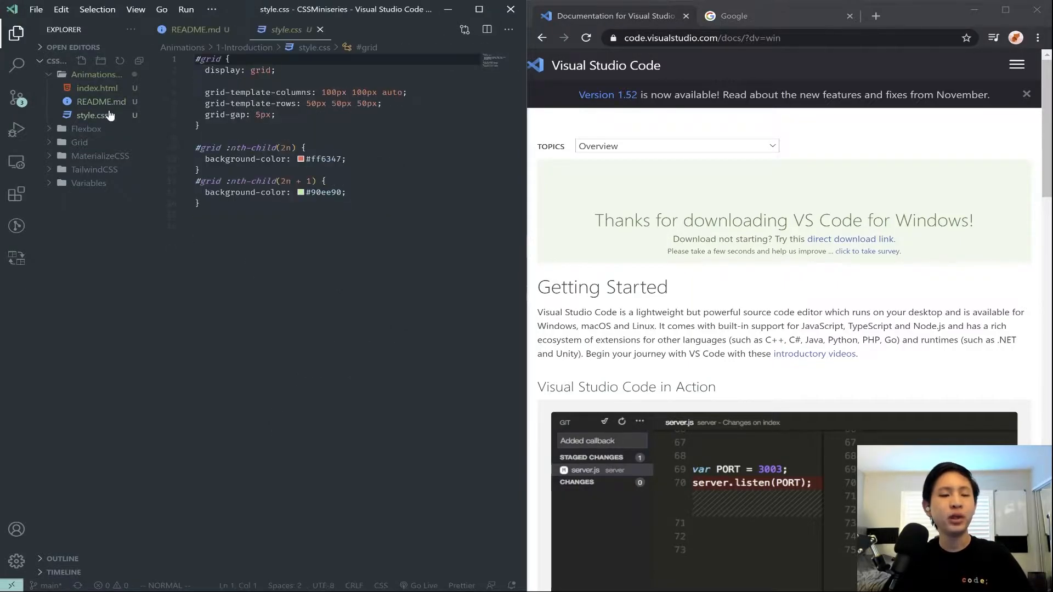
click(101, 101)
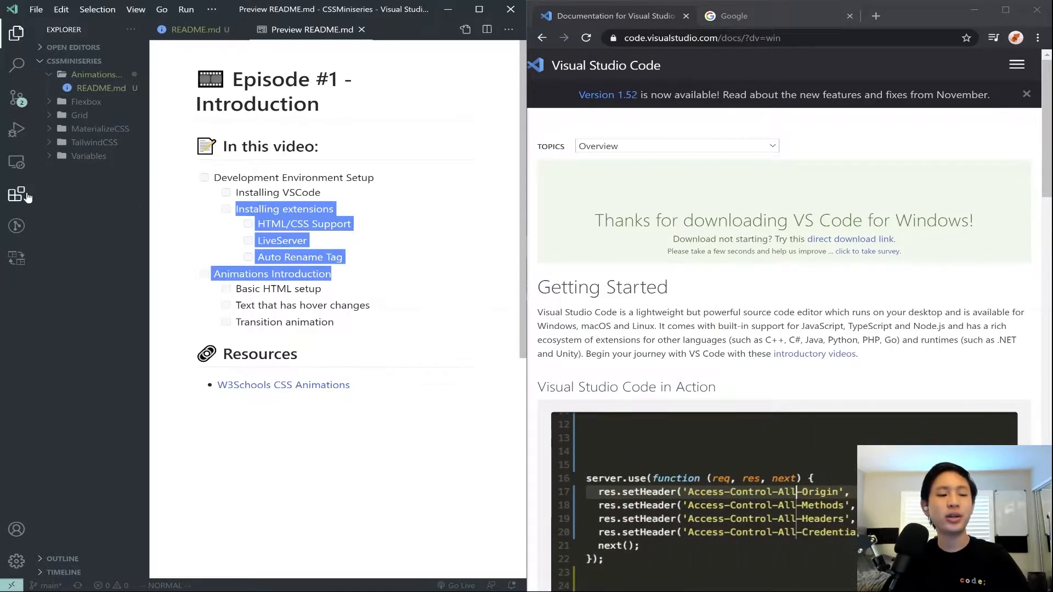
Search the Extensions view for HTML CSS Support and review its details.
click(16, 194)
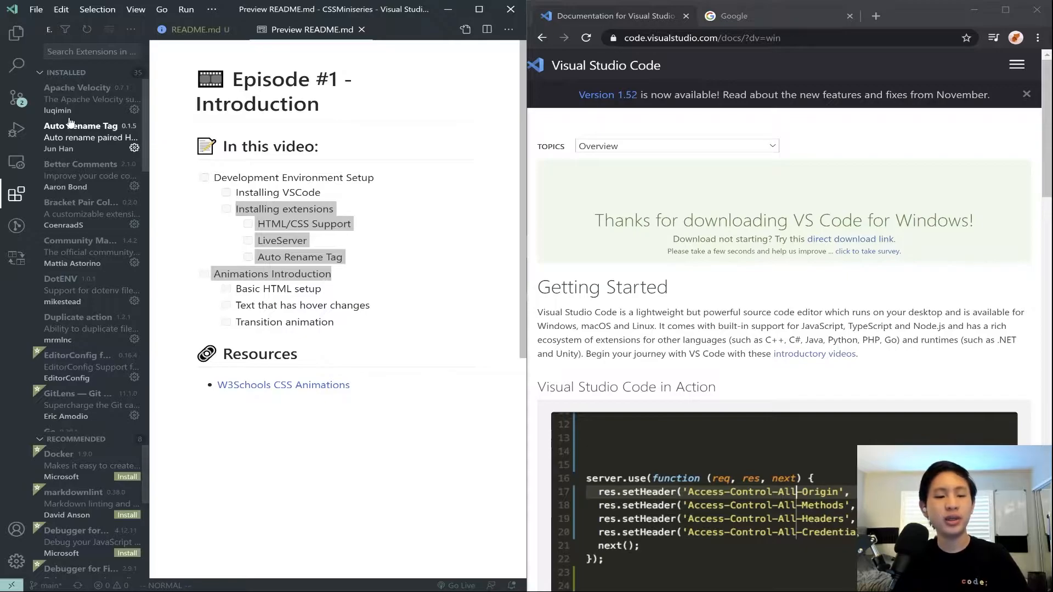
text(HTML CSS S)
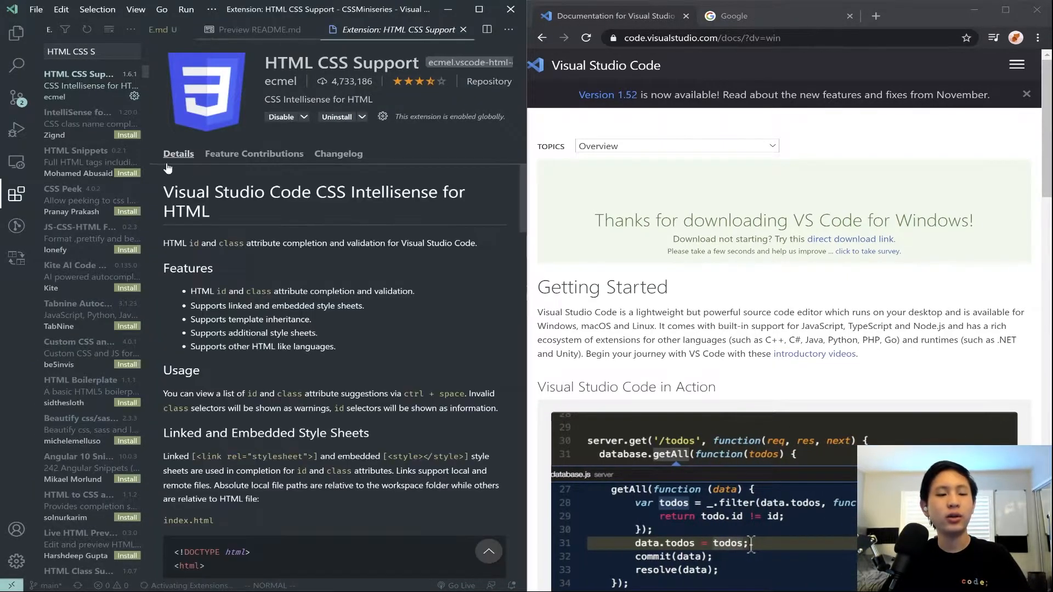
click(78, 112)
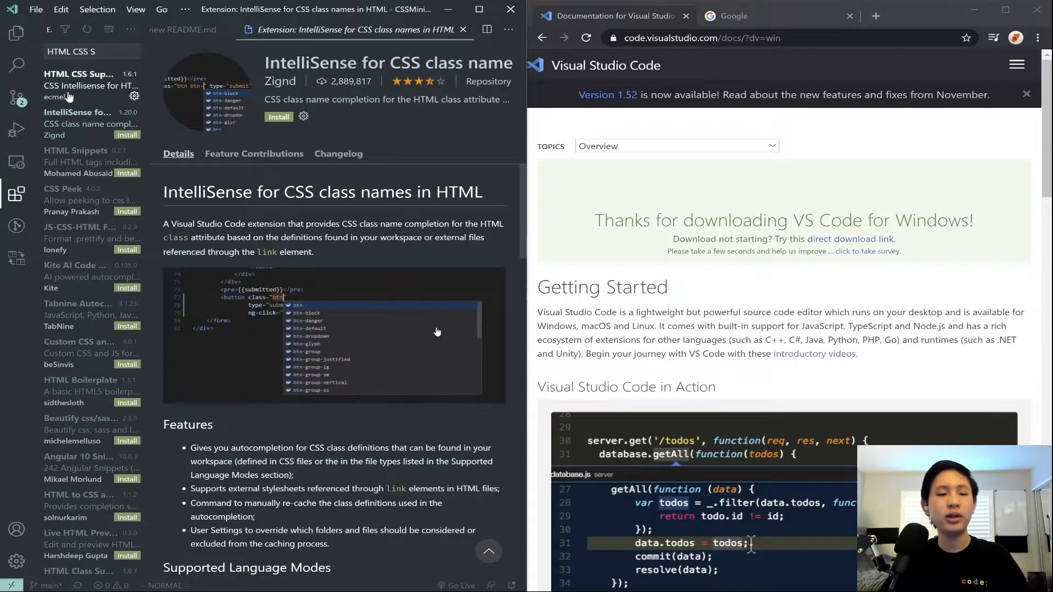
click(78, 74)
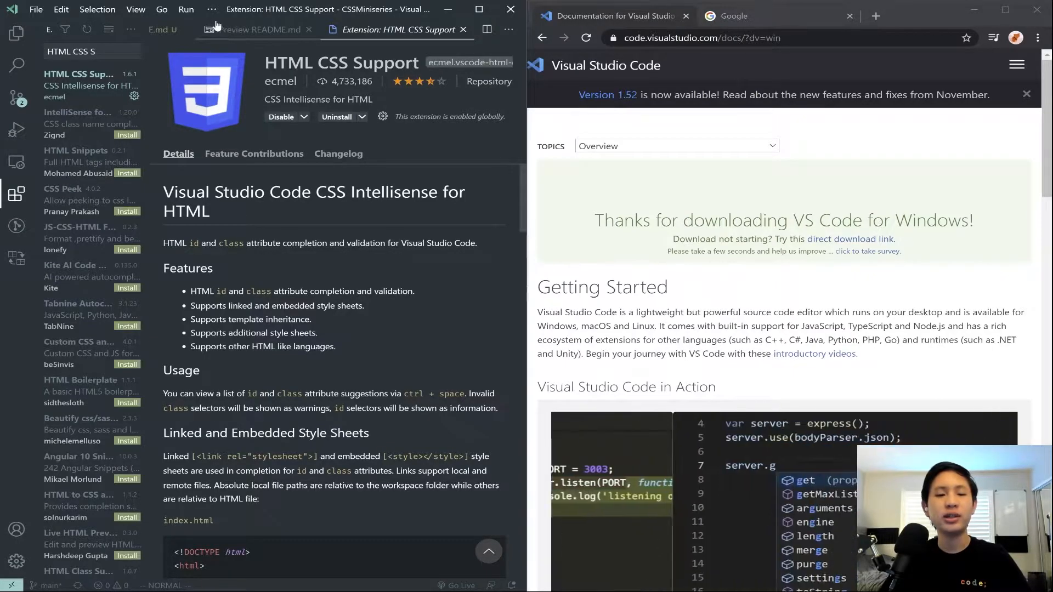
Look up Live Server and tick the README checklist items.
click(255, 30)
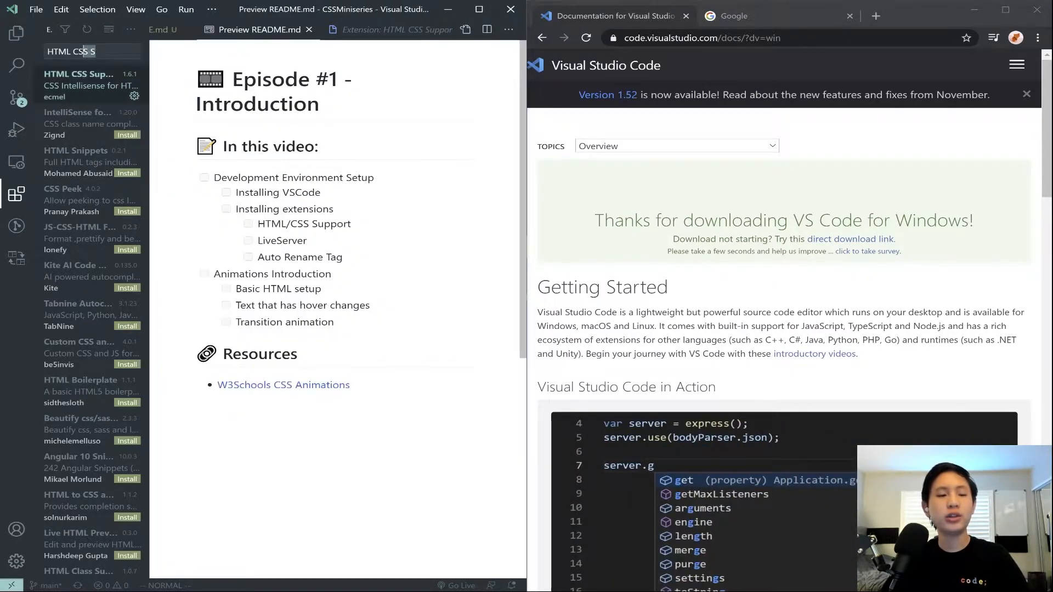
text(Live Serv)
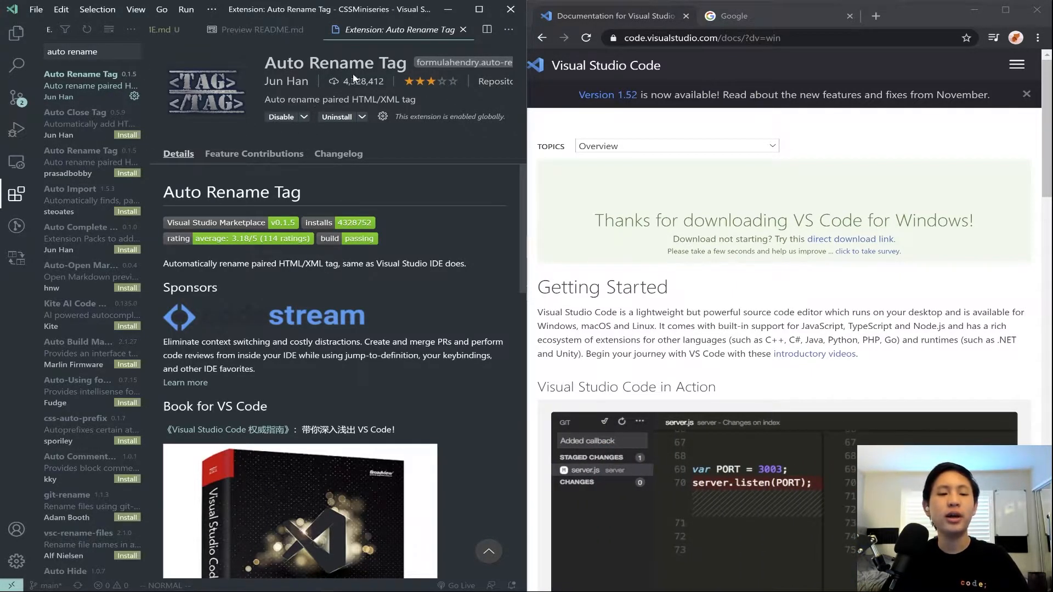
click(91, 161)
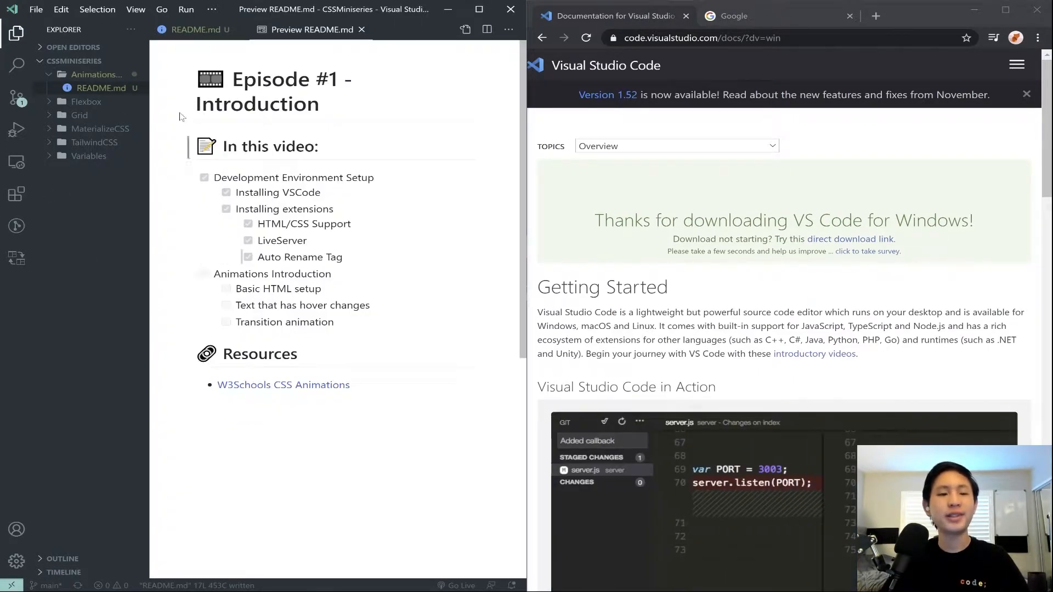
Create index.html in 1-Introduction and expand '!' into HTML boilerplate.
click(36, 9)
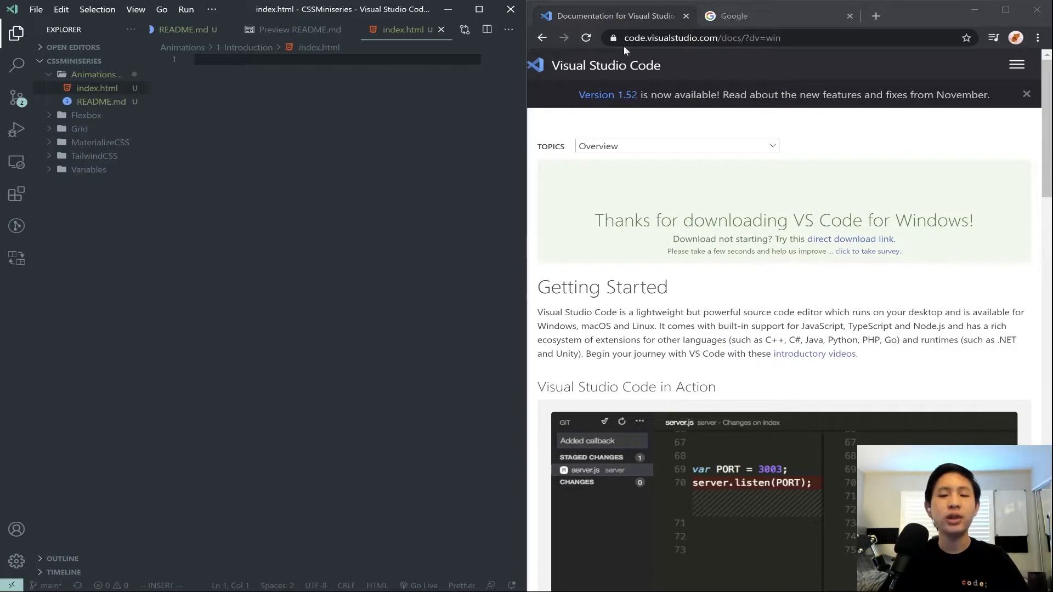
click(727, 15)
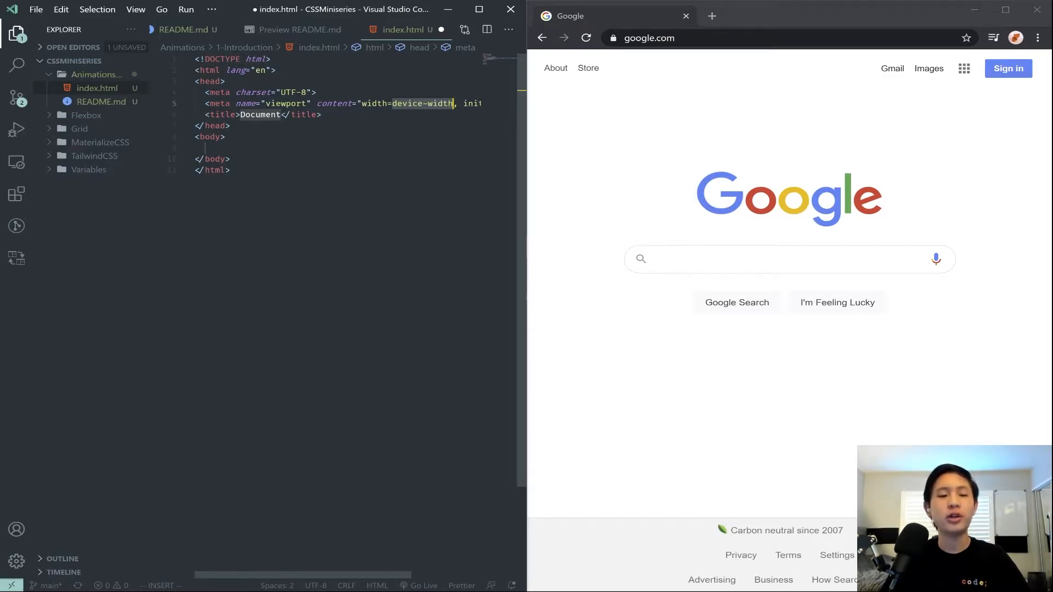
Add <link rel="stylesheet" href="style.css"> to the head of index.html.
click(323, 114)
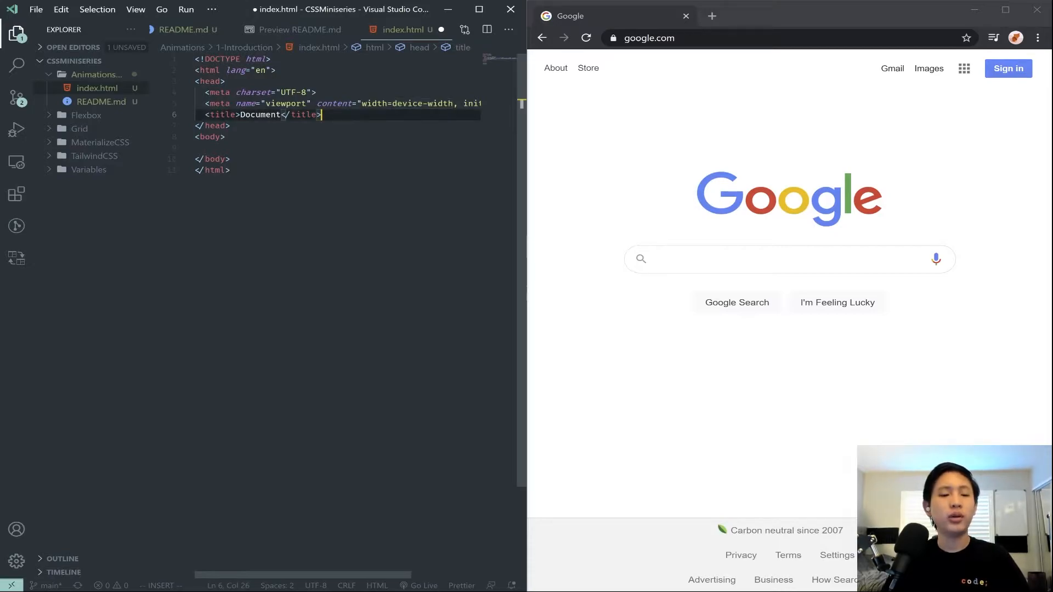
key(Enter)
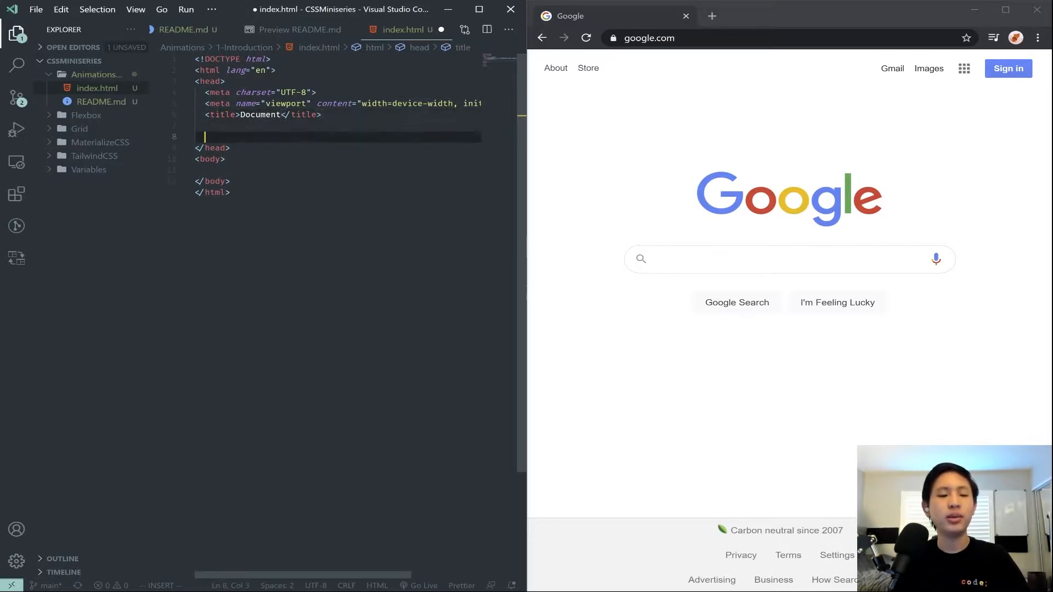
text(<link rel="stylesheet" href="style.css">)
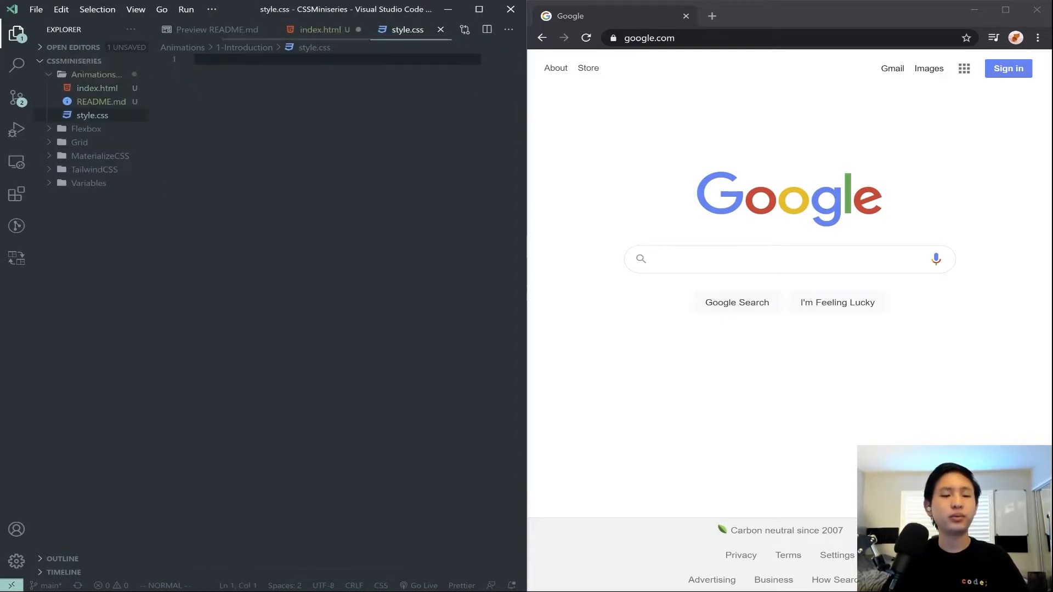
click(322, 30)
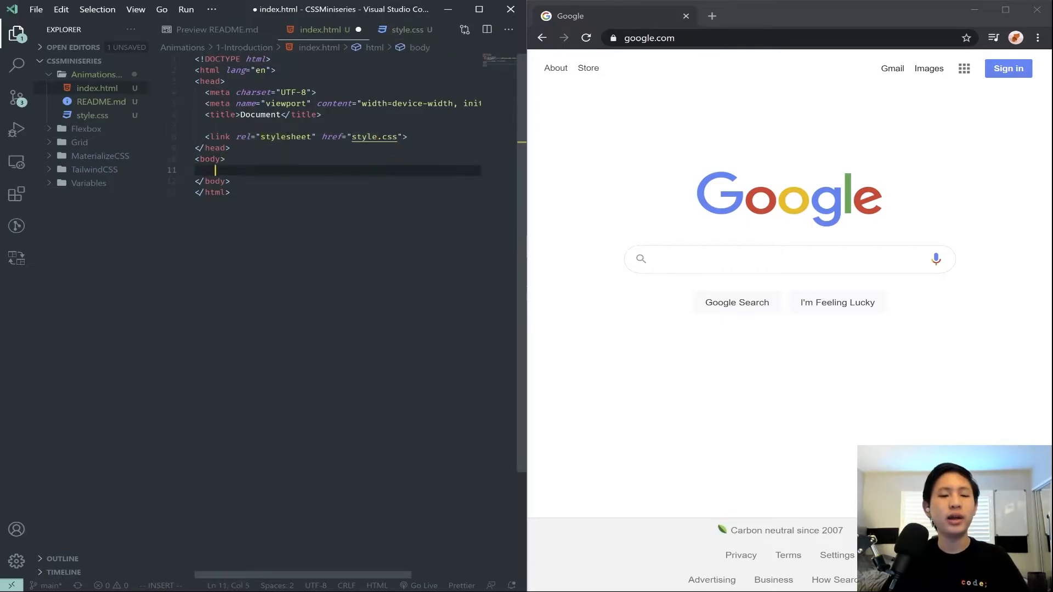
click(217, 30)
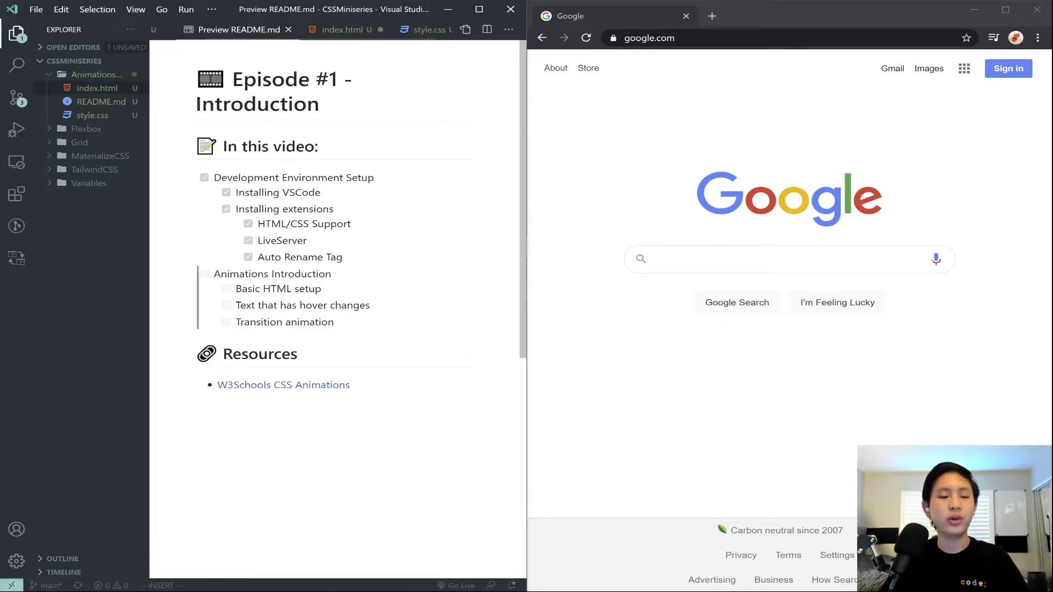
click(344, 29)
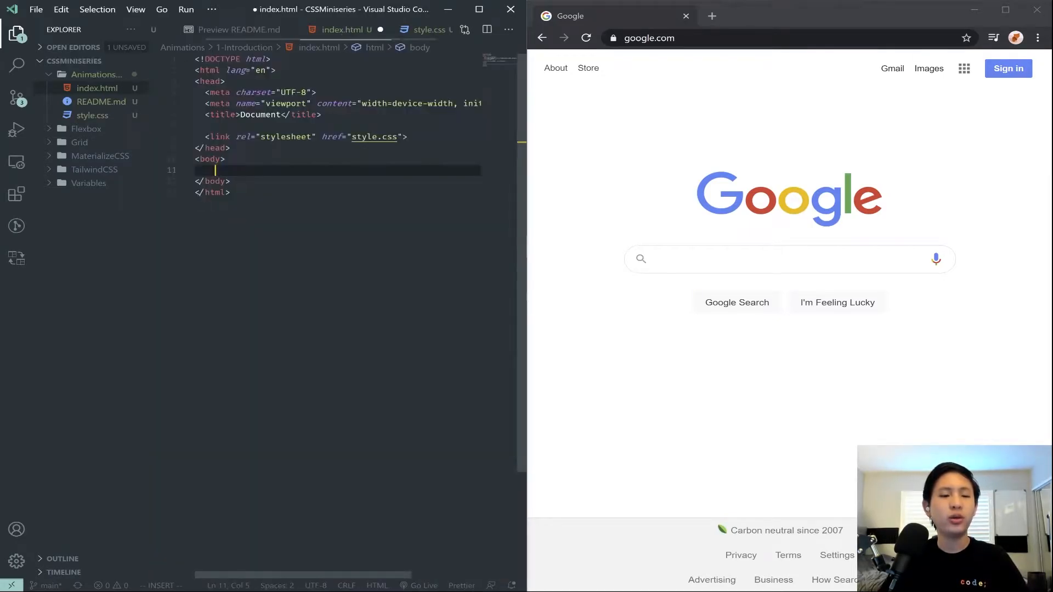
Add an h1 'Hello World!' heading and serve the page with Go Live.
text(h1>Hello </h1>)
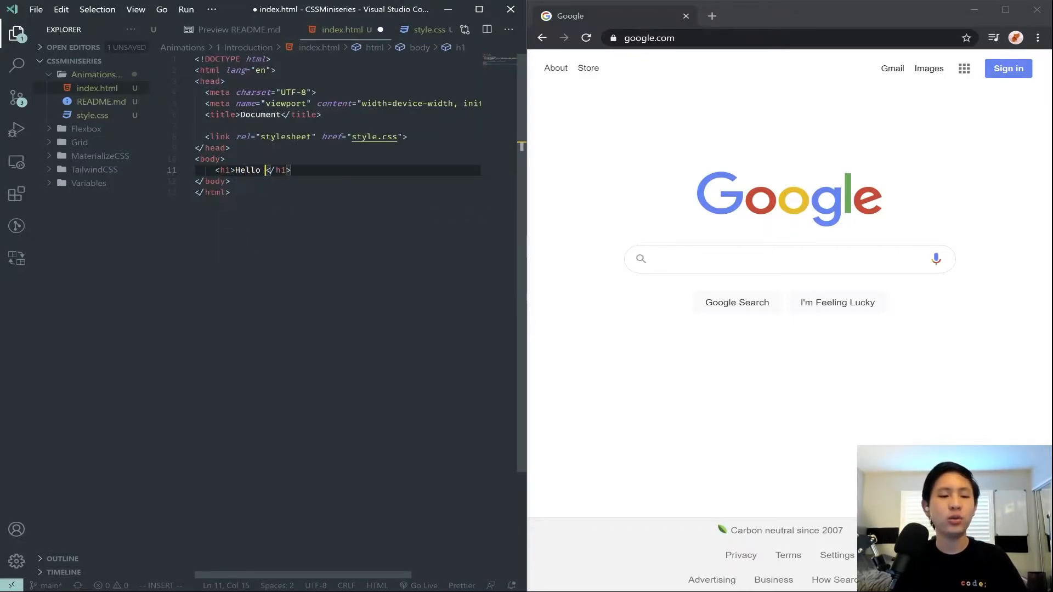
text(World!)
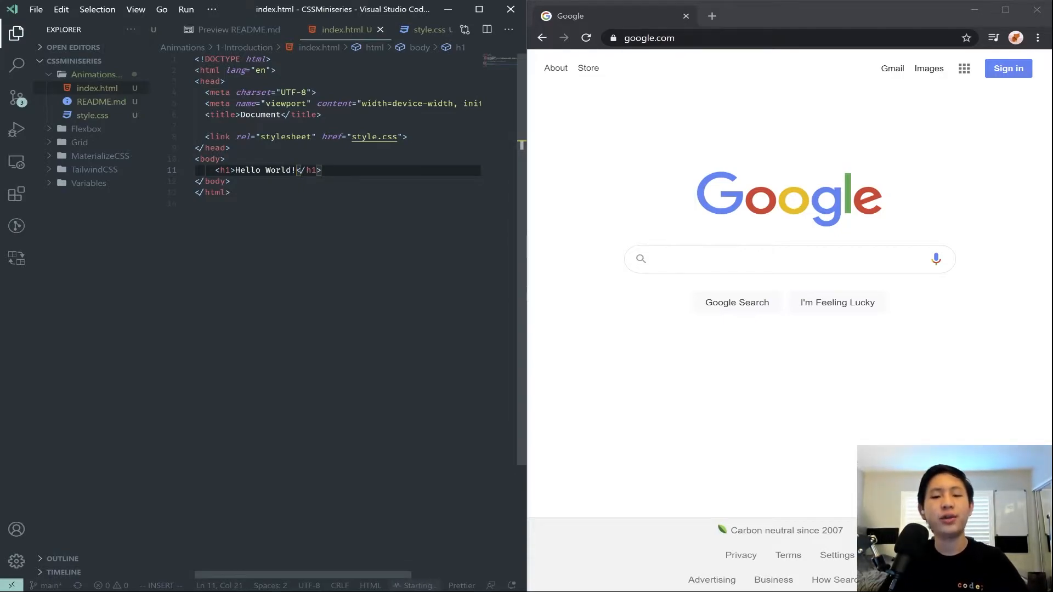
click(875, 16)
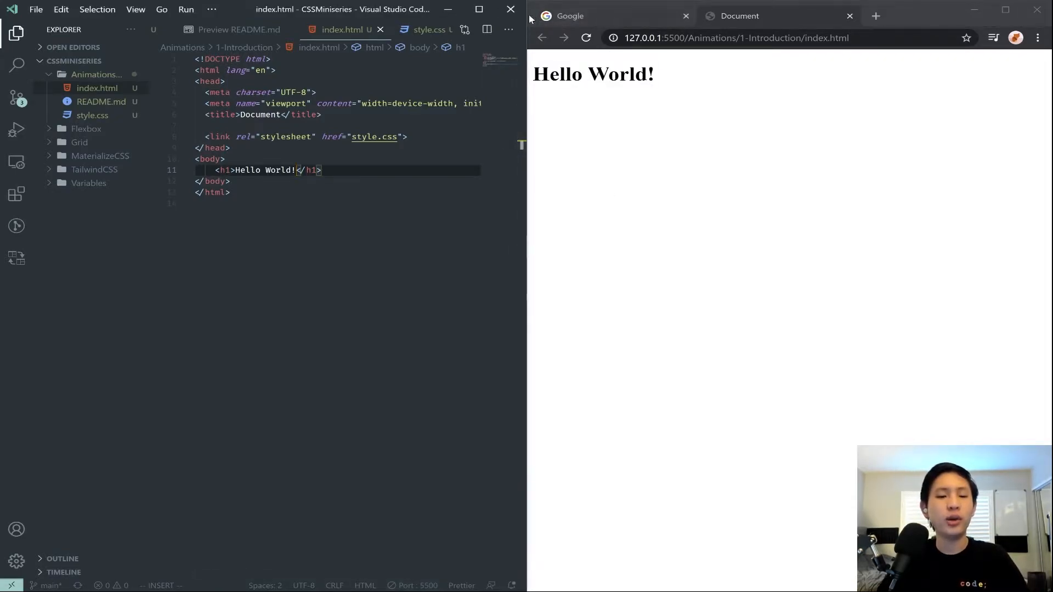
In style.css, write an h1 rule with color: red and text-decoration: none.
click(410, 30)
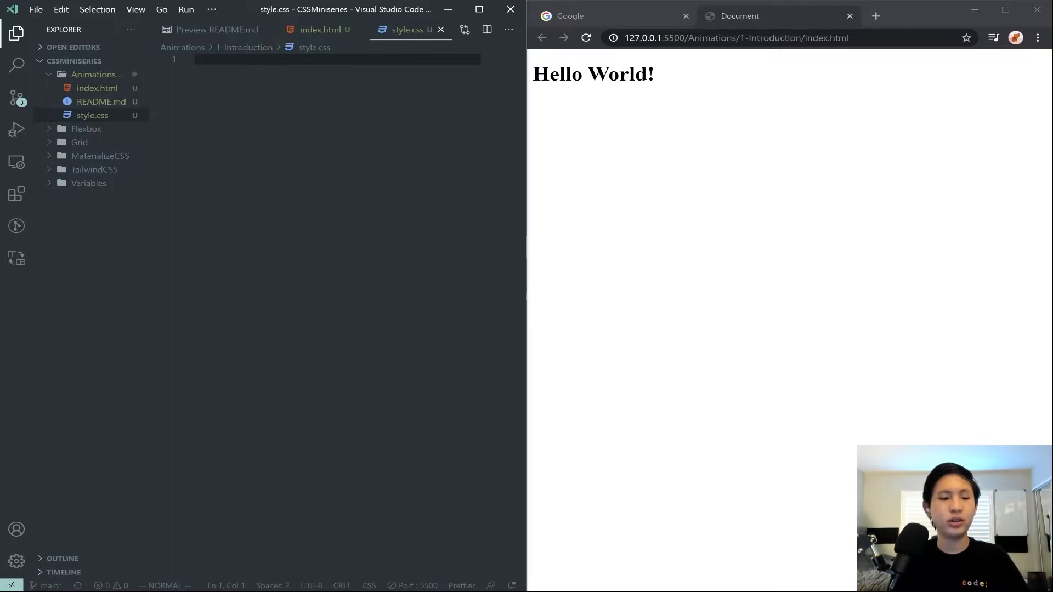
text(h1 {)
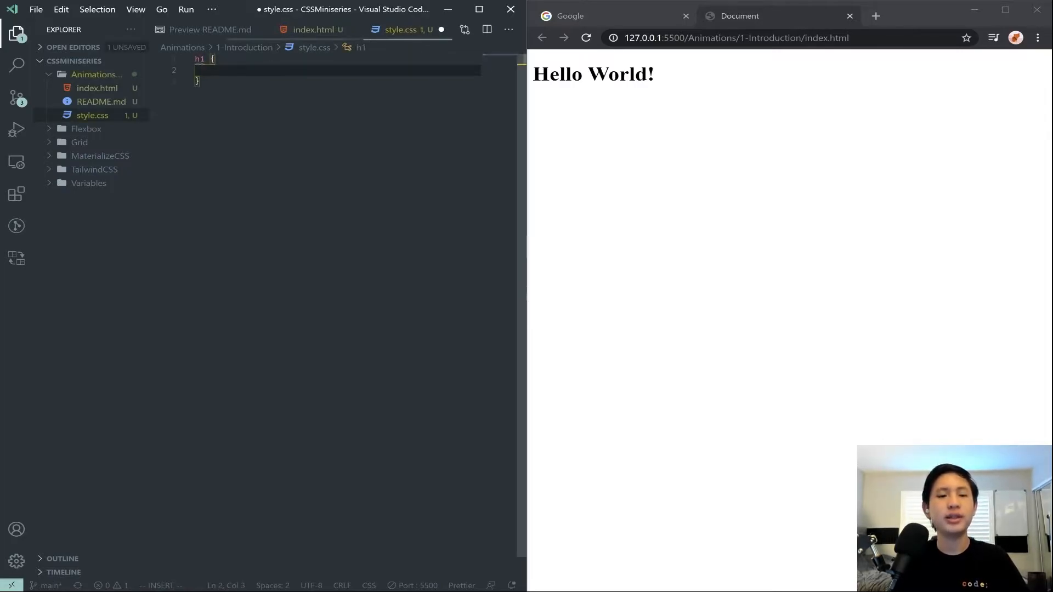
text(color: red;)
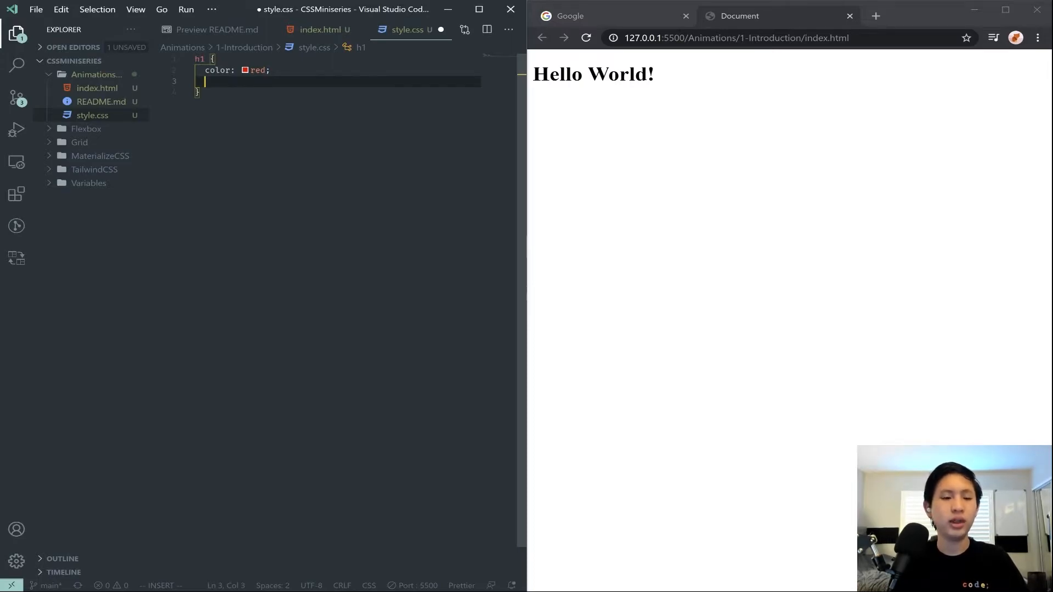
text(text-decoration: none;)
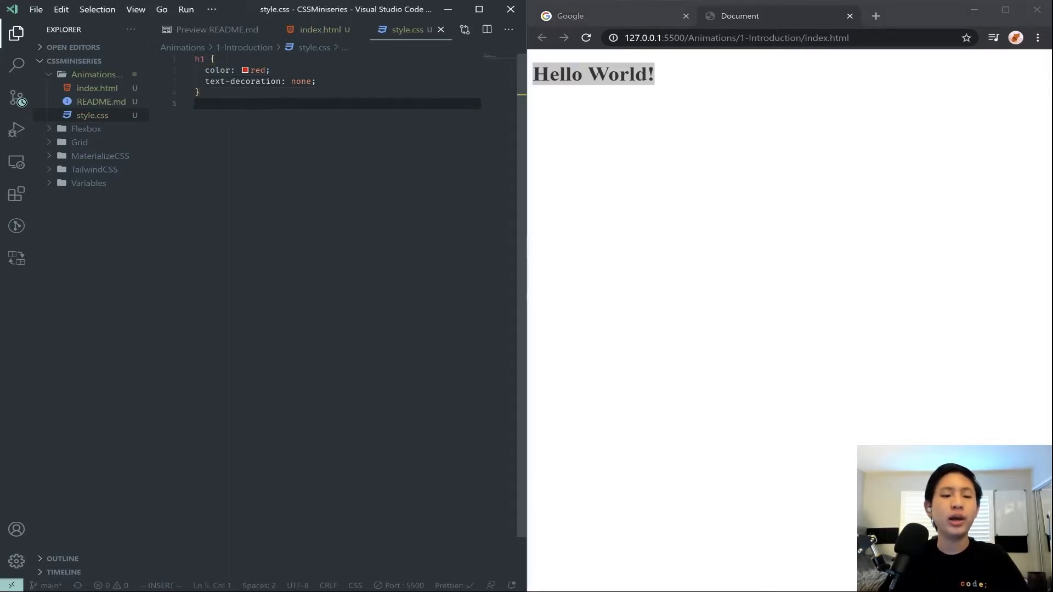
Start a second h1 block for the hover rule, dismissing the suggestion list.
text(h1 {)
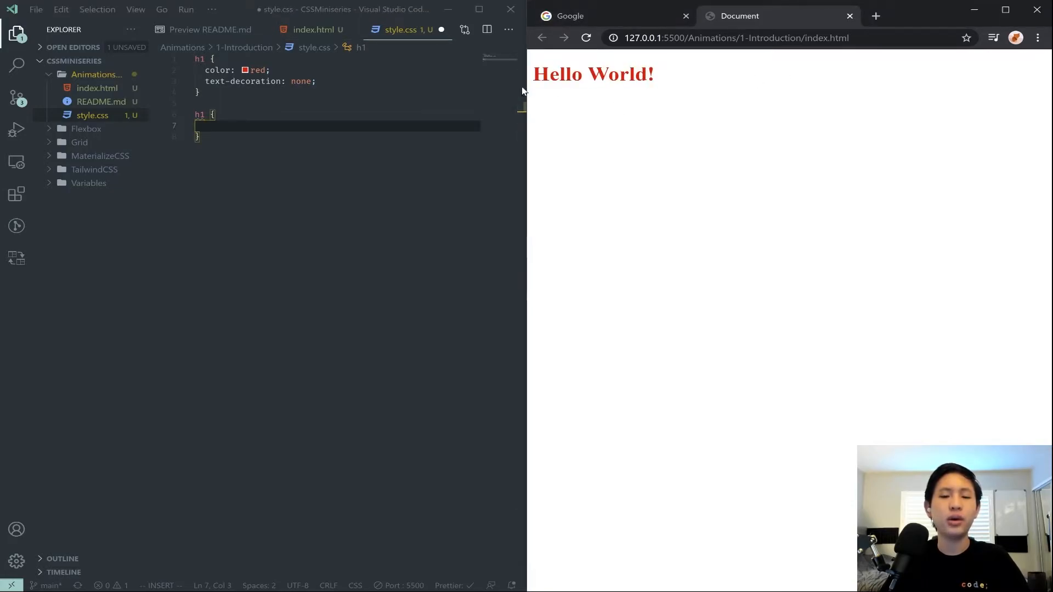
text(:c)
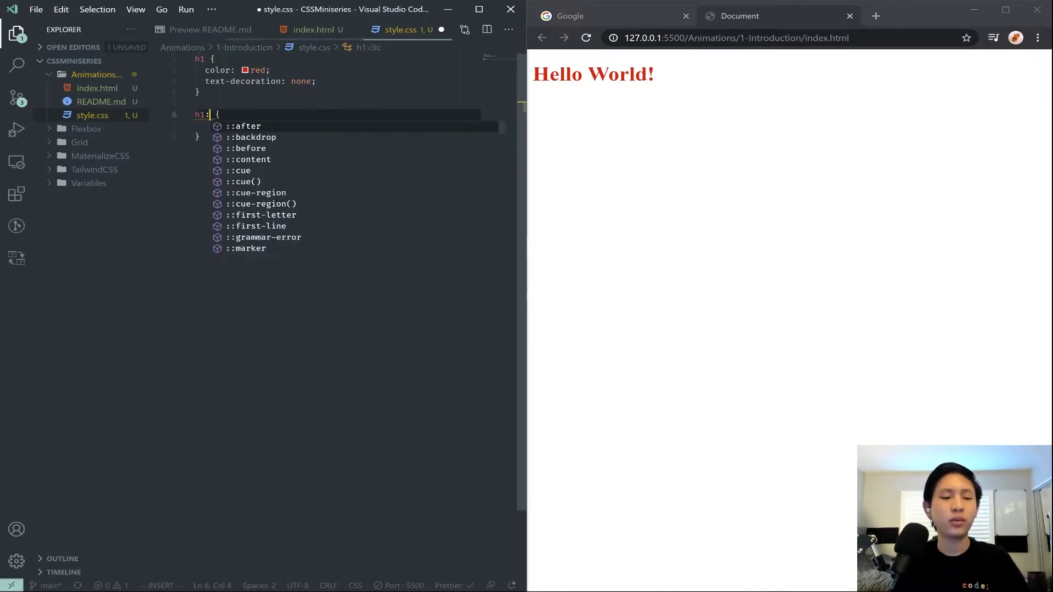
key(Escape)
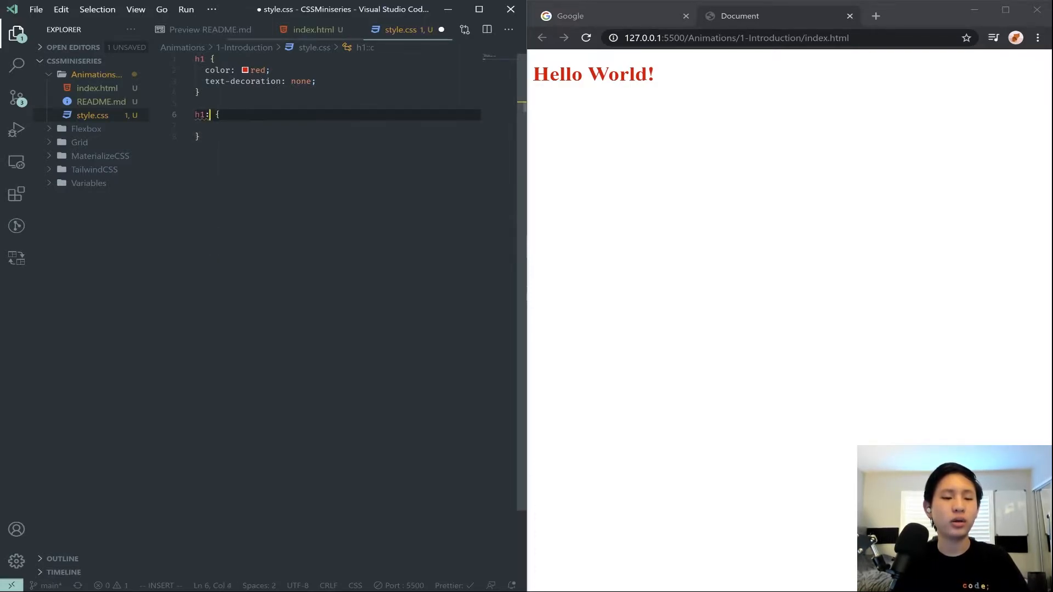
Finish the h1:hover selector and search Google for 'css pseudo classes' in a new tab.
text(:hover)
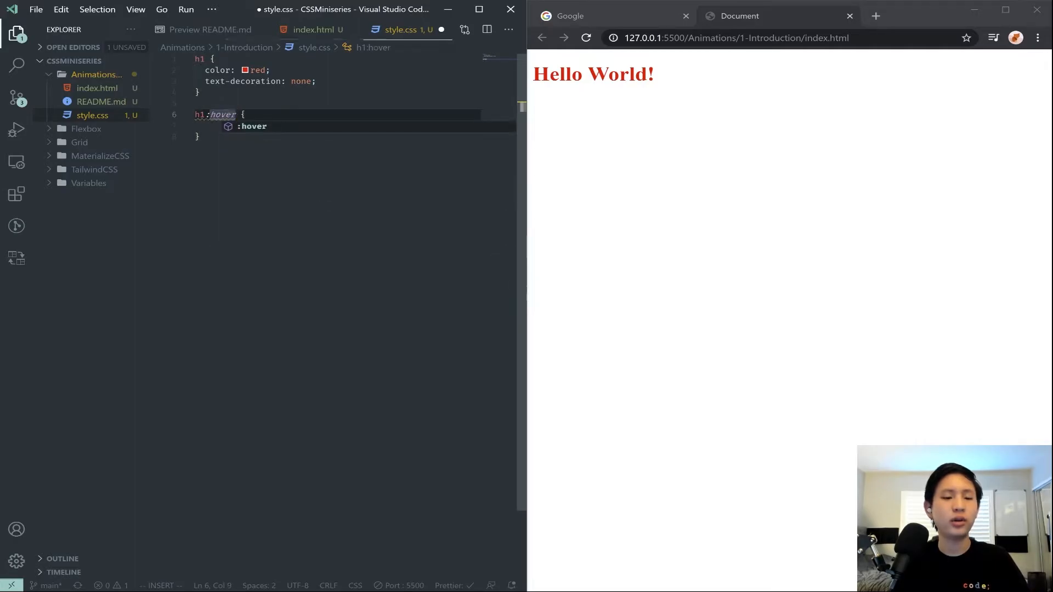
click(881, 15)
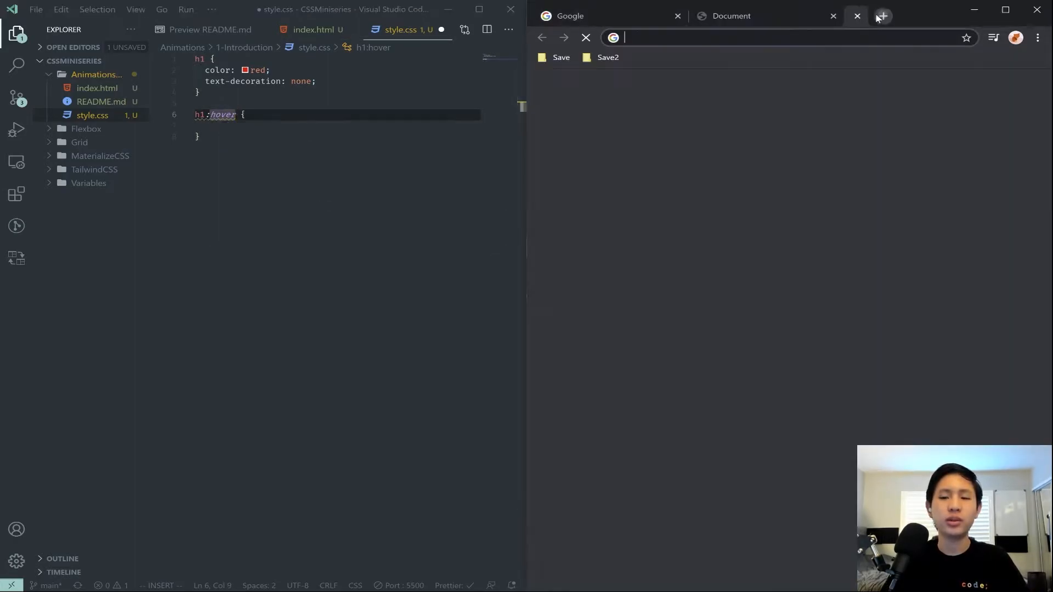
text(css psu)
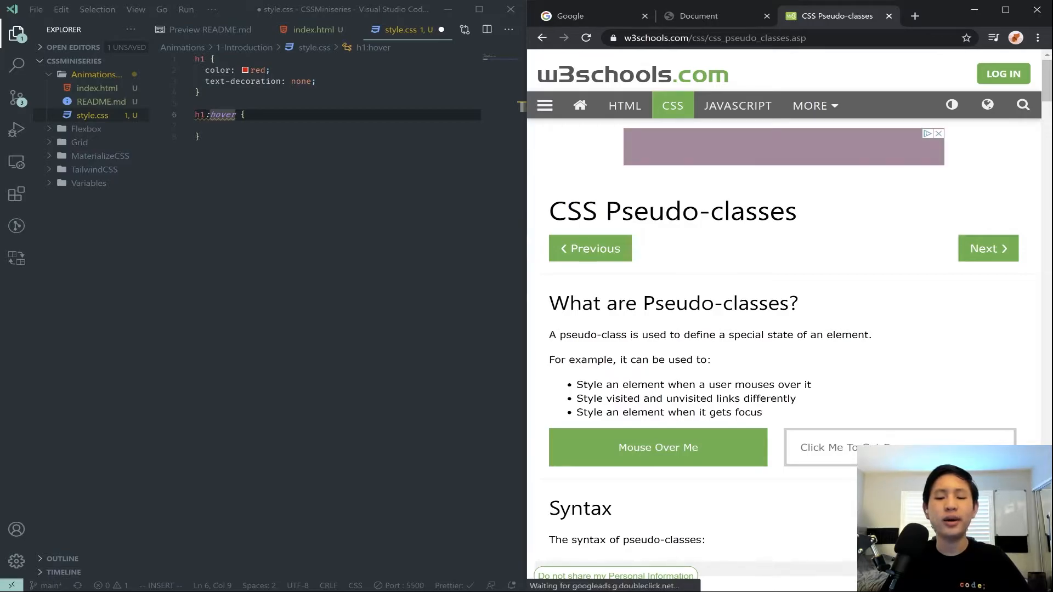
Read through the w3schools pseudo-class examples, highlighting the a:active selector.
scroll(down, 3)
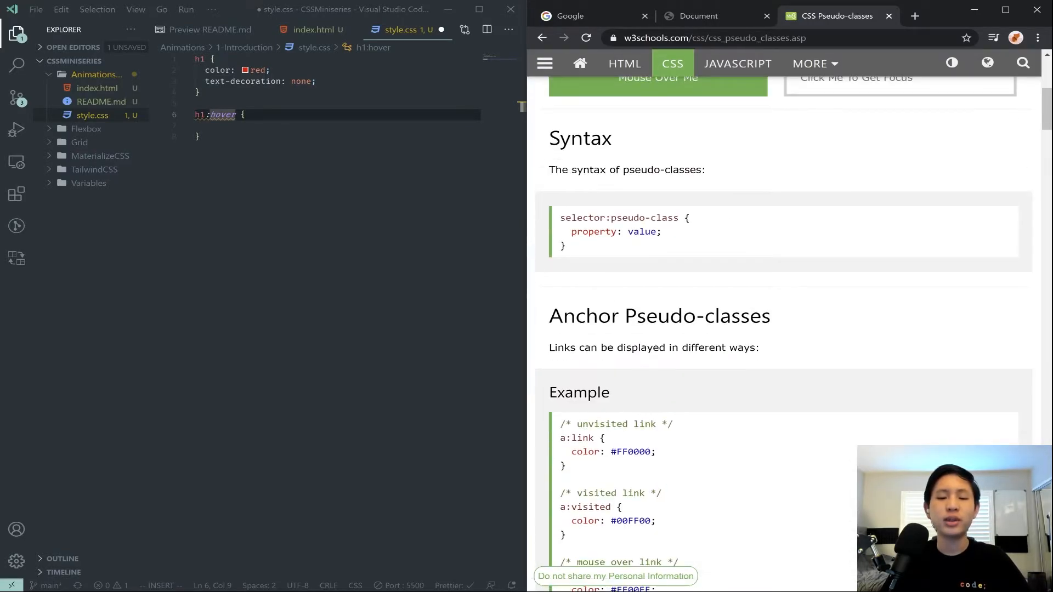
double_click(641, 218)
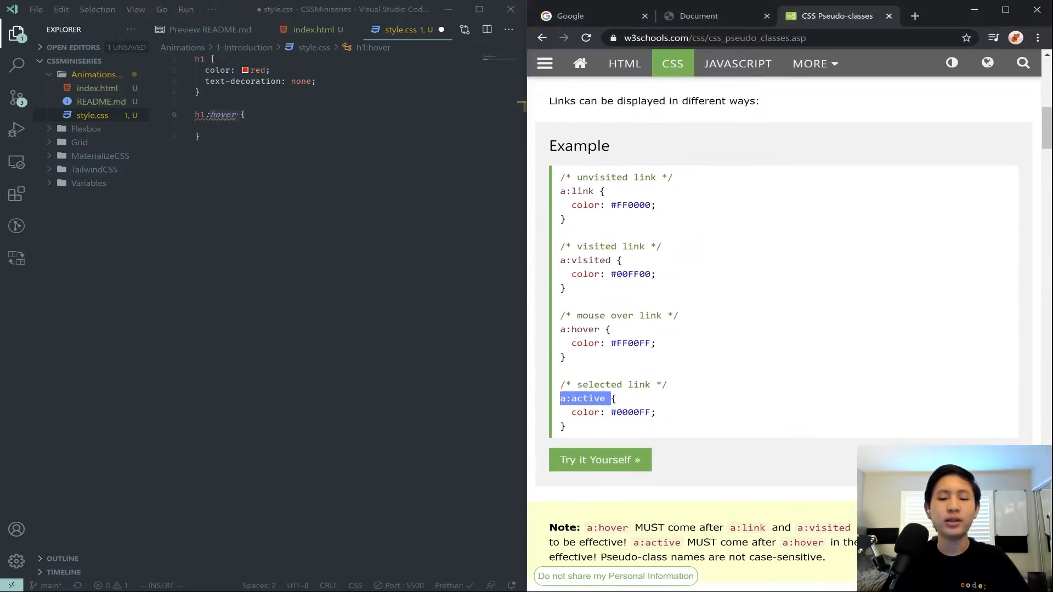
scroll(down, 3)
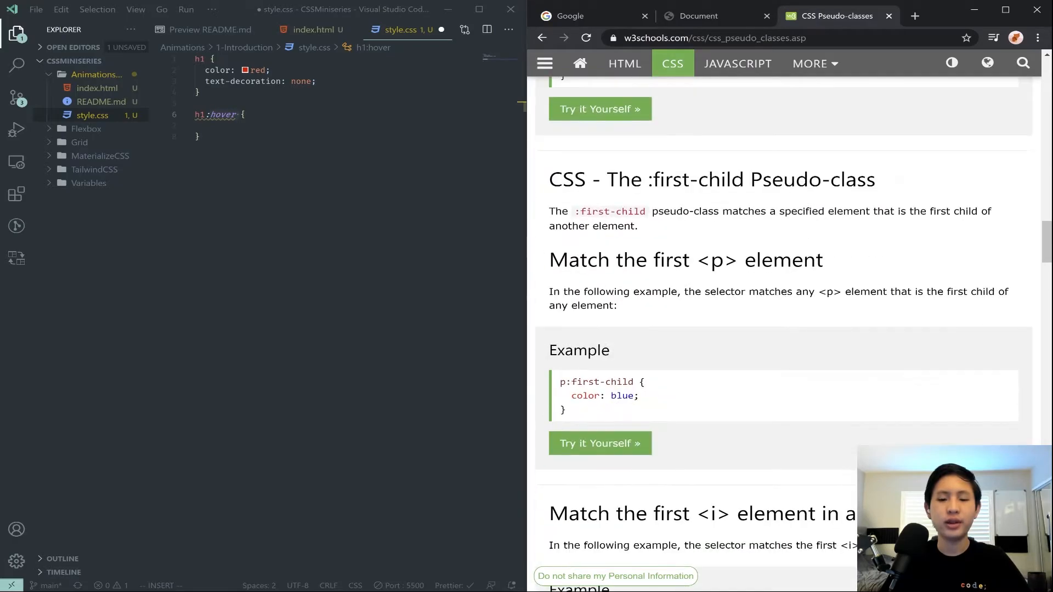
scroll(down, 3)
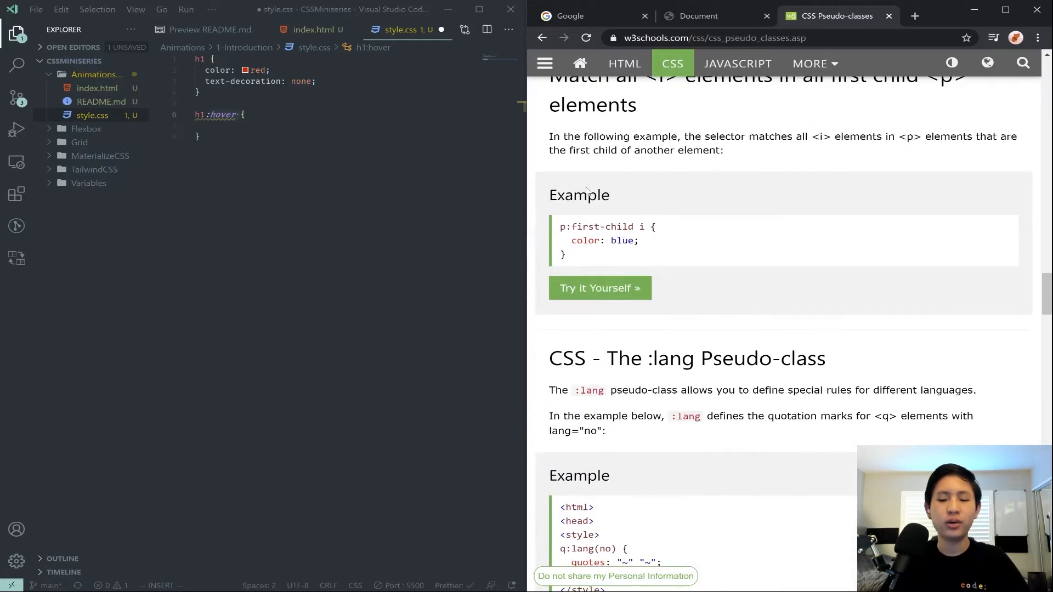
scroll(down, 3)
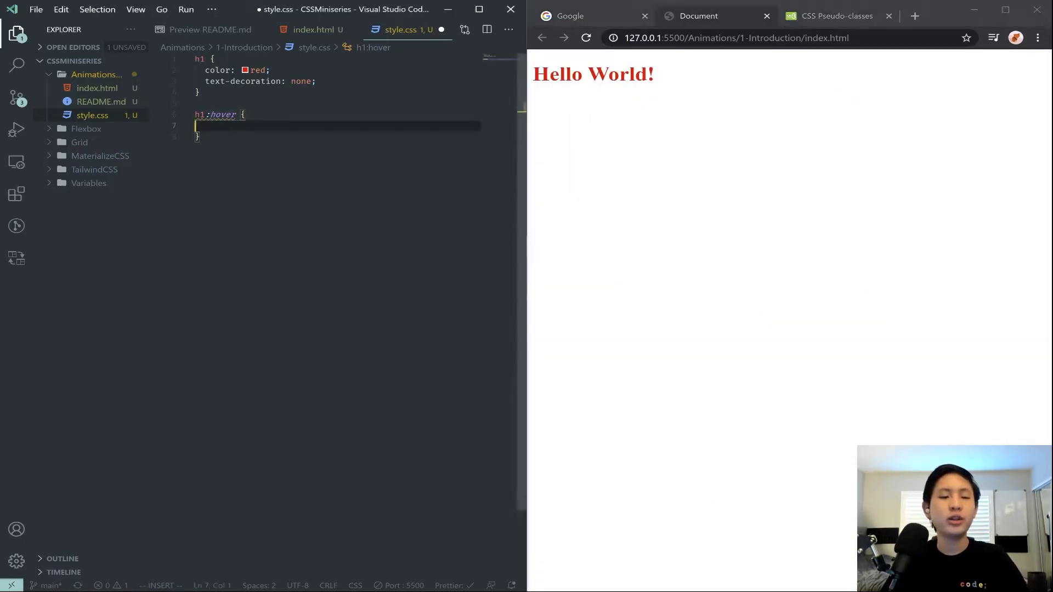
Give h1:hover color: blue and text-decoration: underline, then save style.css.
text(colo)
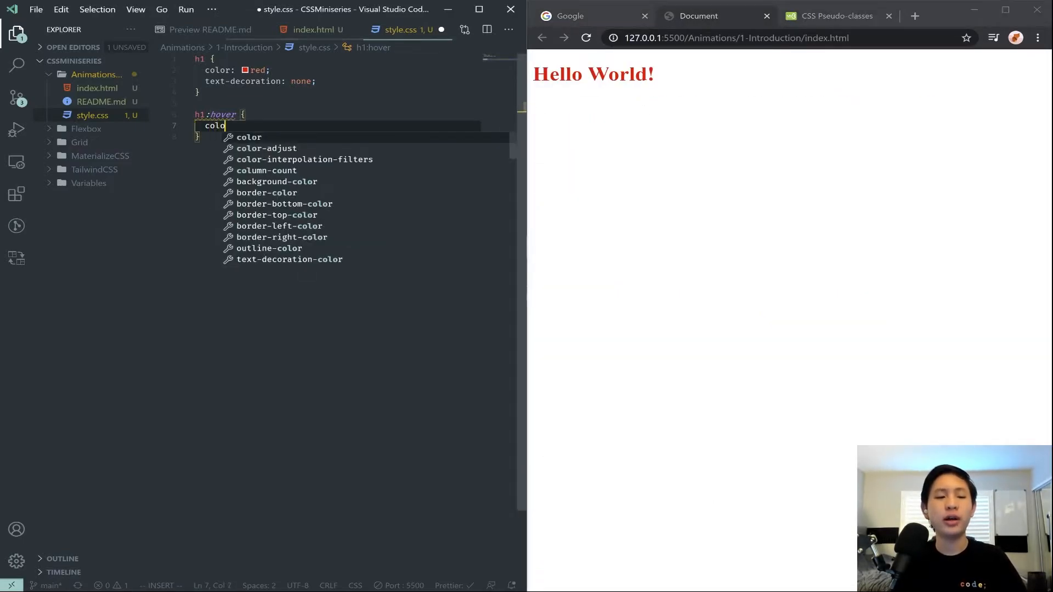
text(r: blue;)
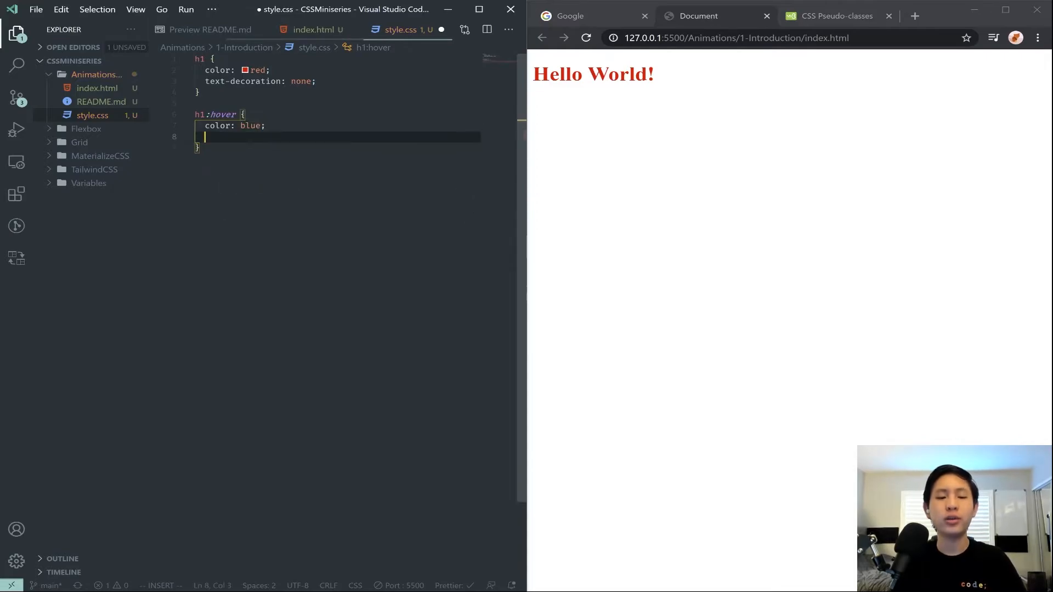
text(textdecoration: underline;)
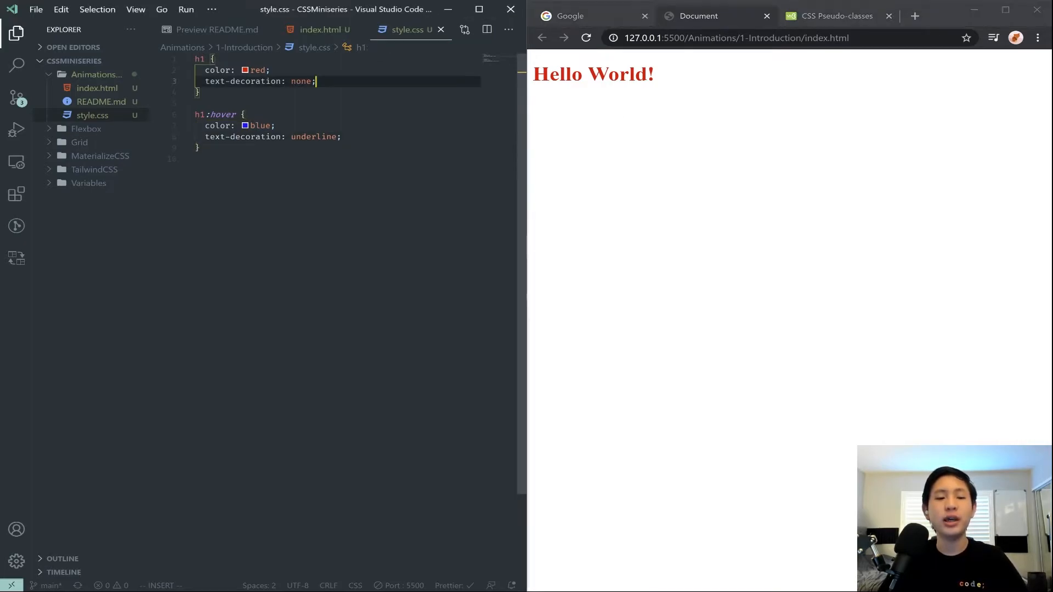
Add transition: color 1s; to the h1 rule, replacing the property and duration placeholders.
text(transition)
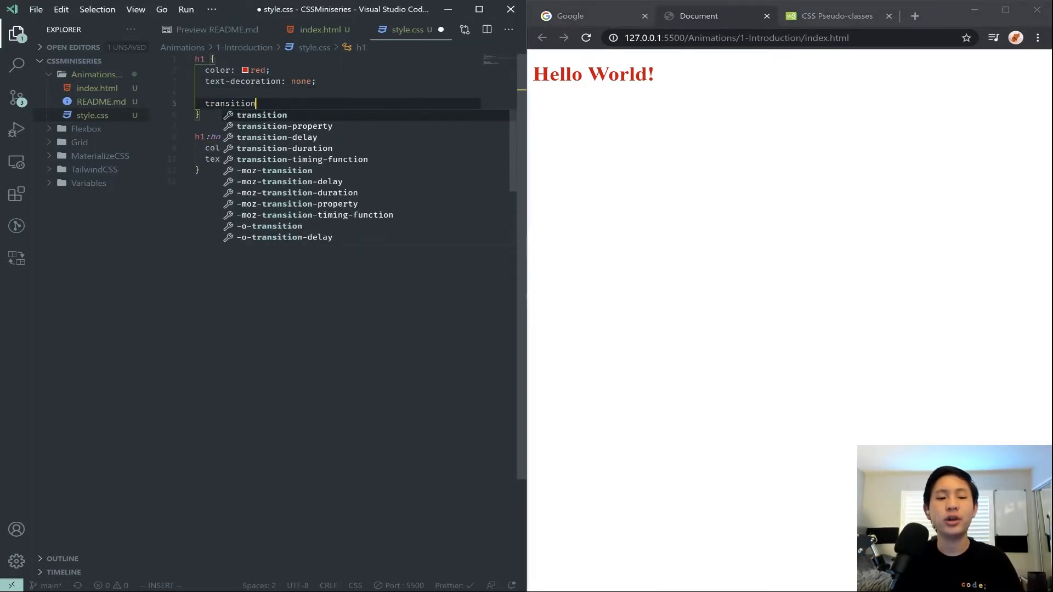
text(:)
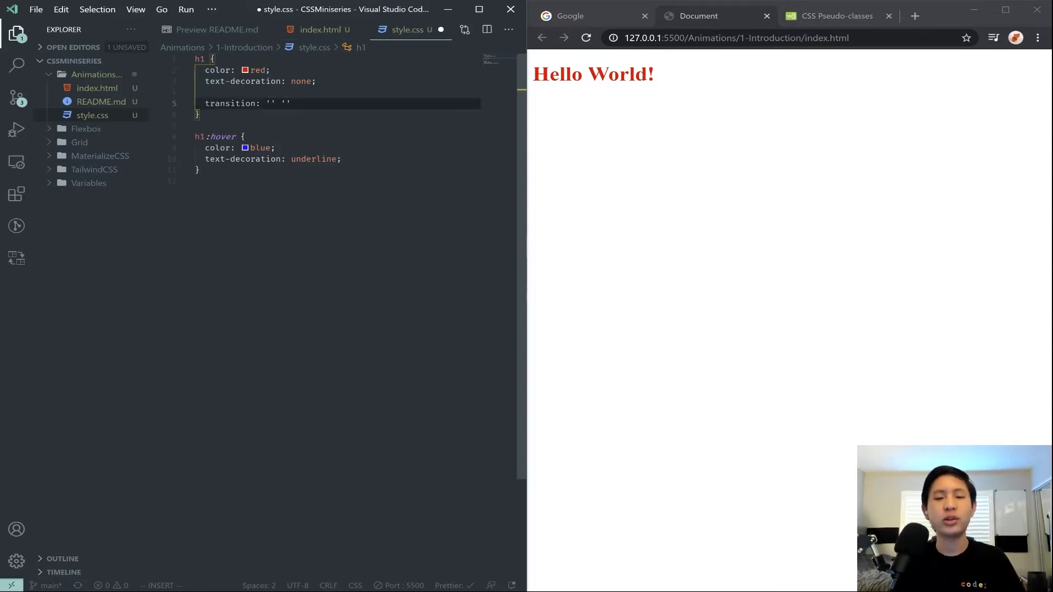
text(property)
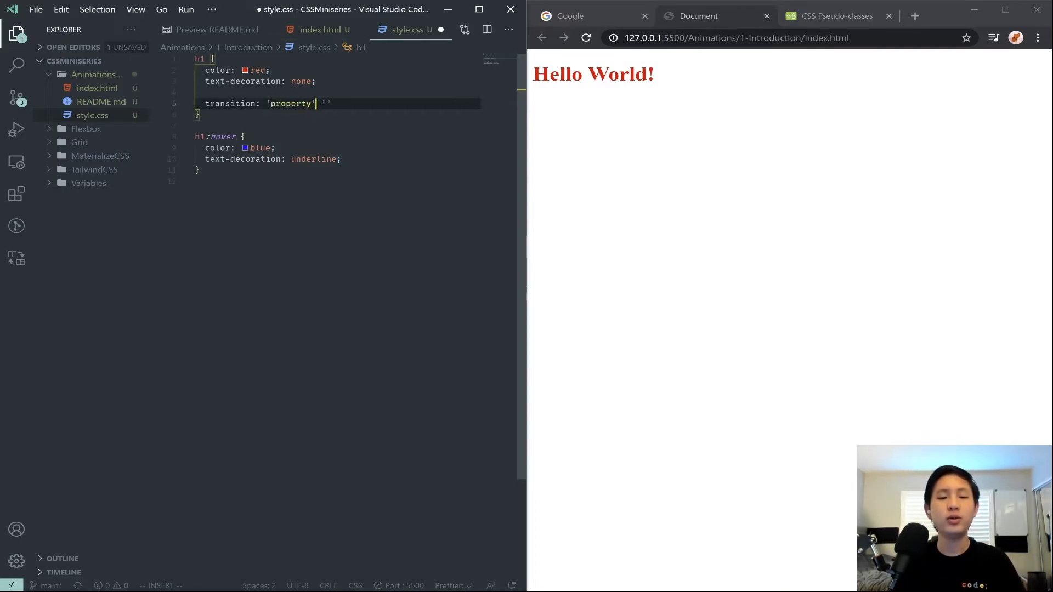
text(durati)
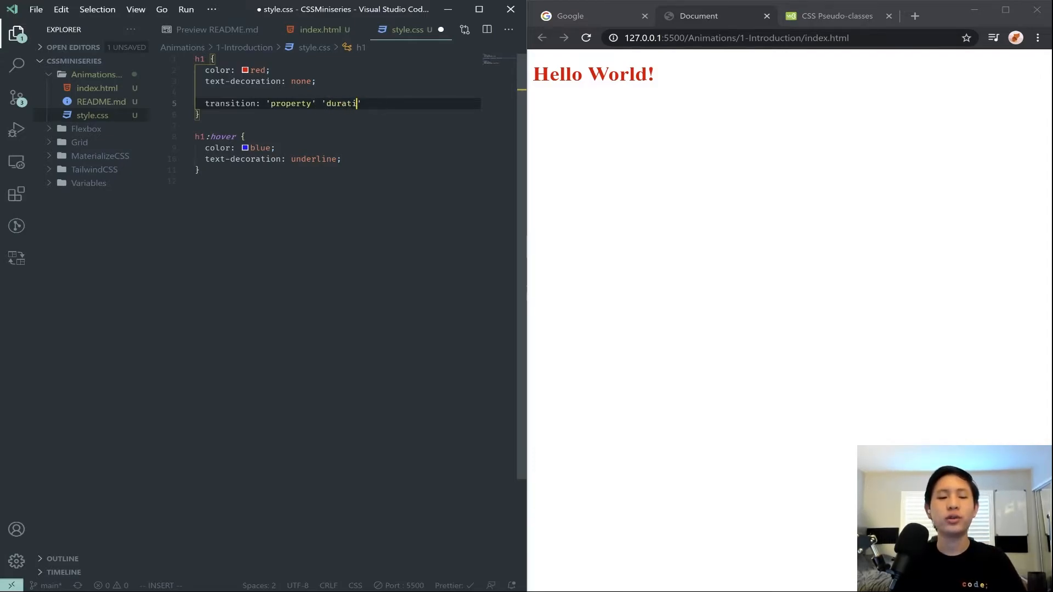
text(on')
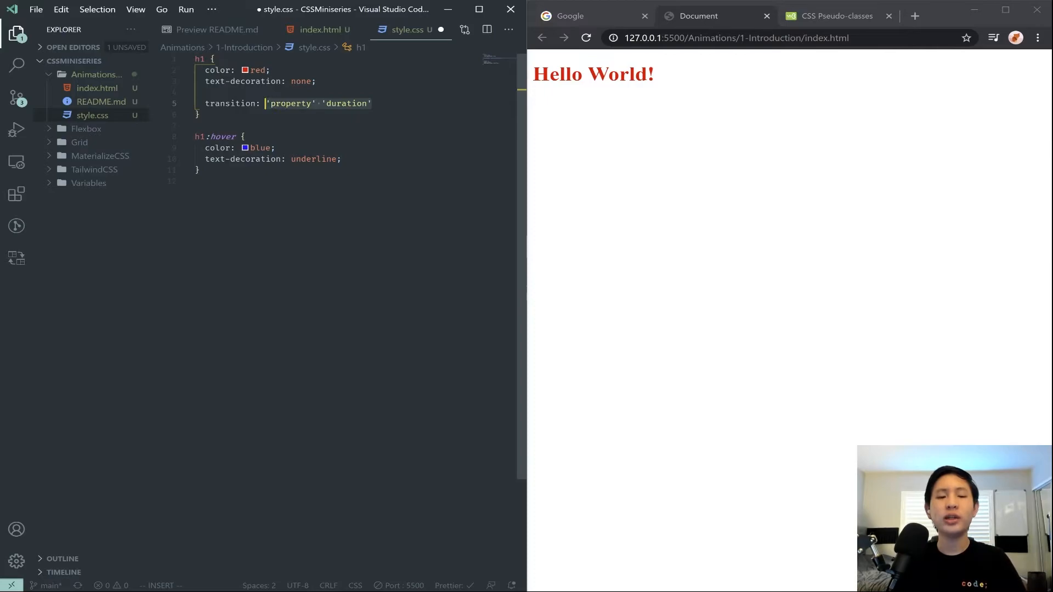
text(color)
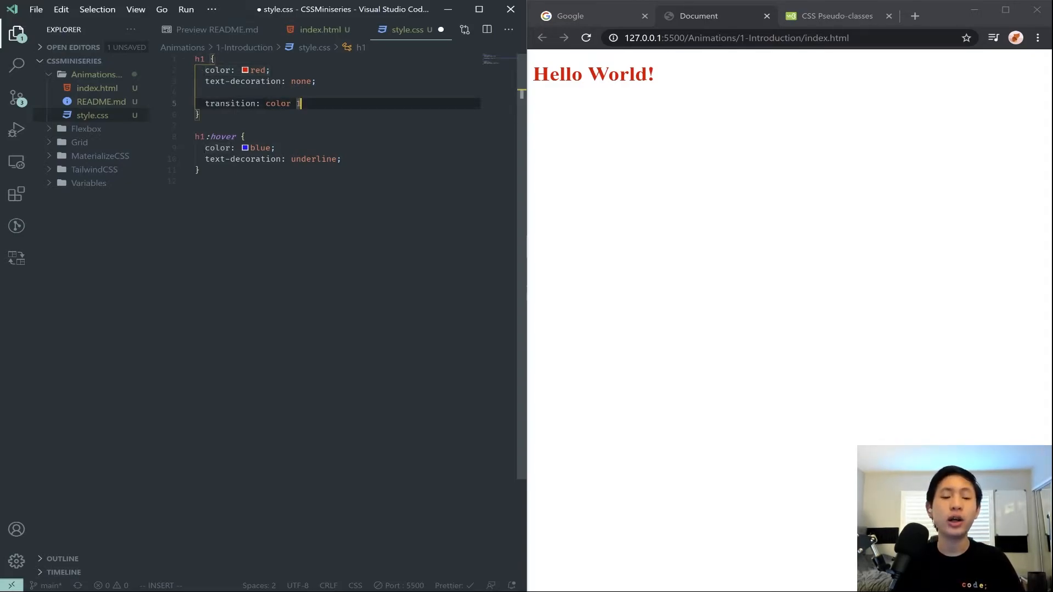
text(1s;)
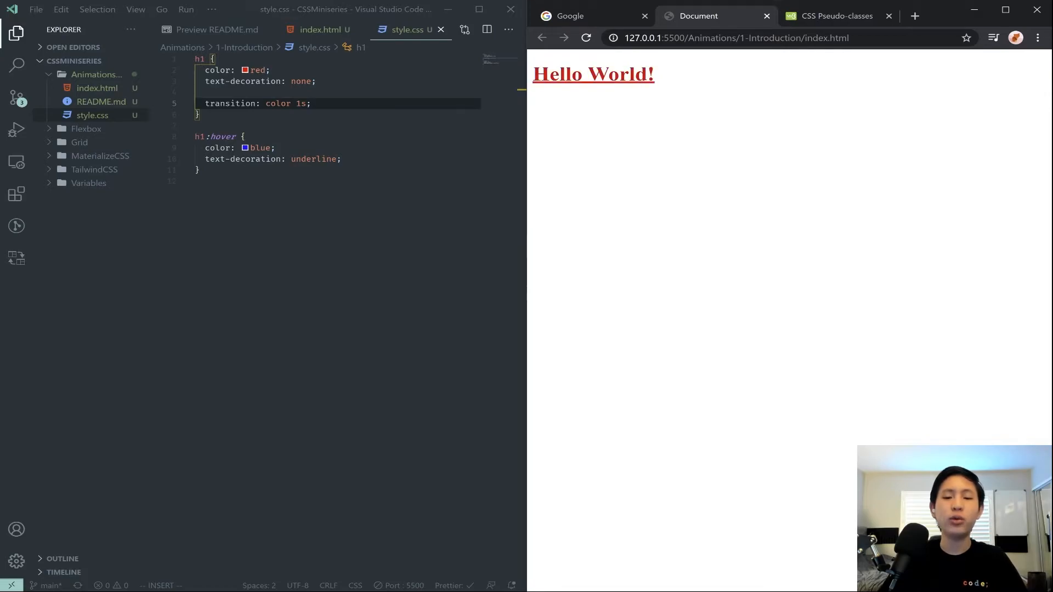
mouse_move(592, 74)
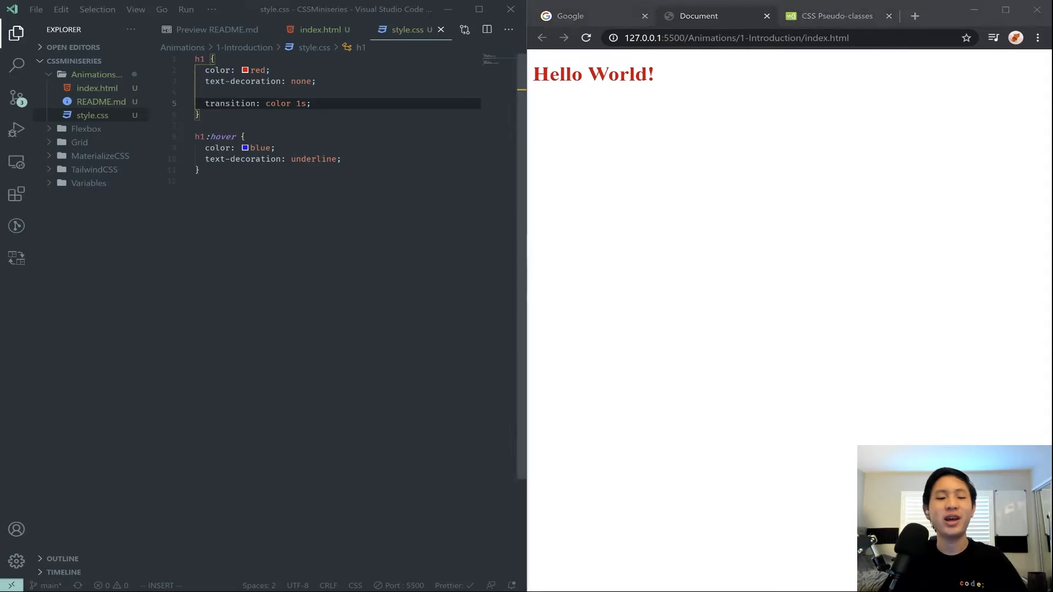
Change the h1 transition to text-decoration with a 1s duration and save.
text(0.5s)
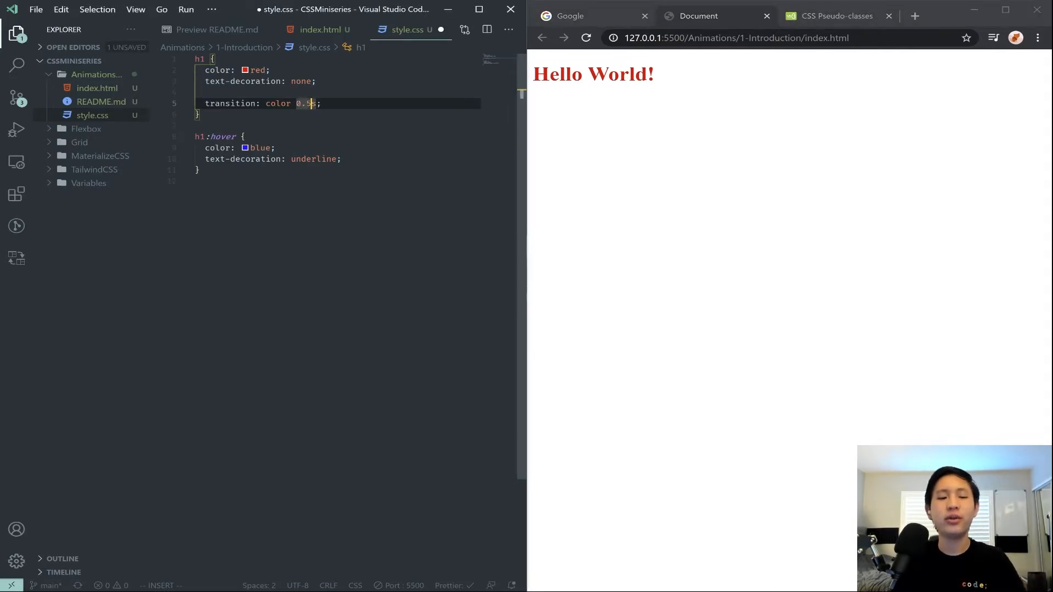
key(ctrl+s)
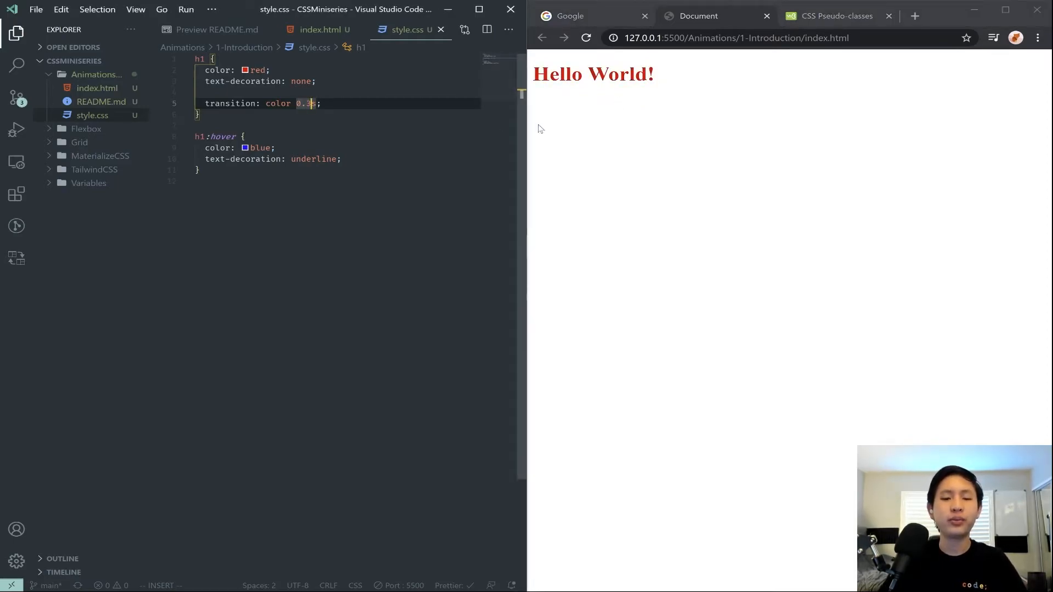
mouse_move(593, 74)
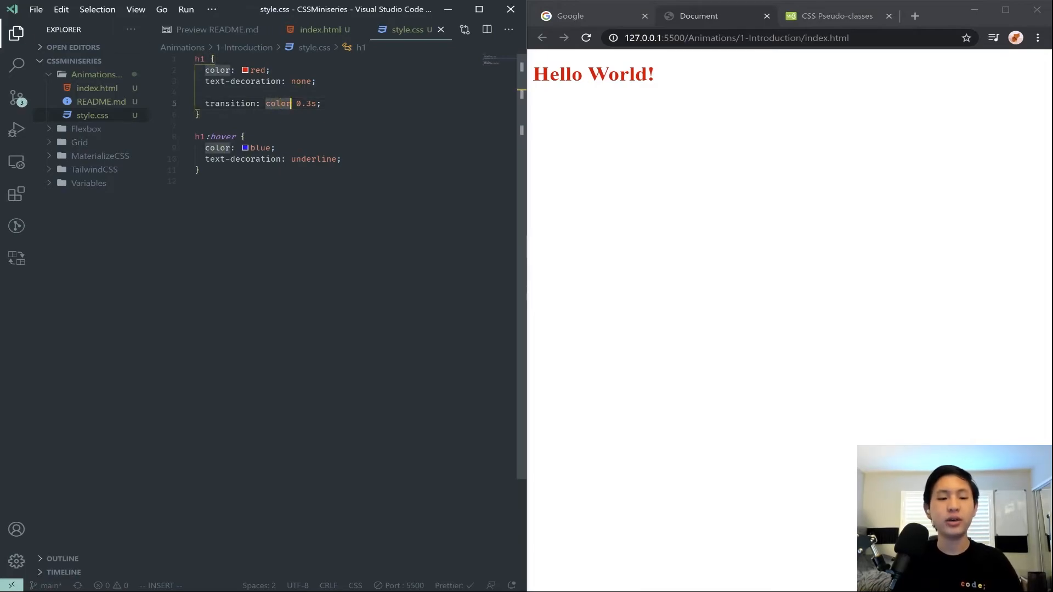
text(text-decoration')
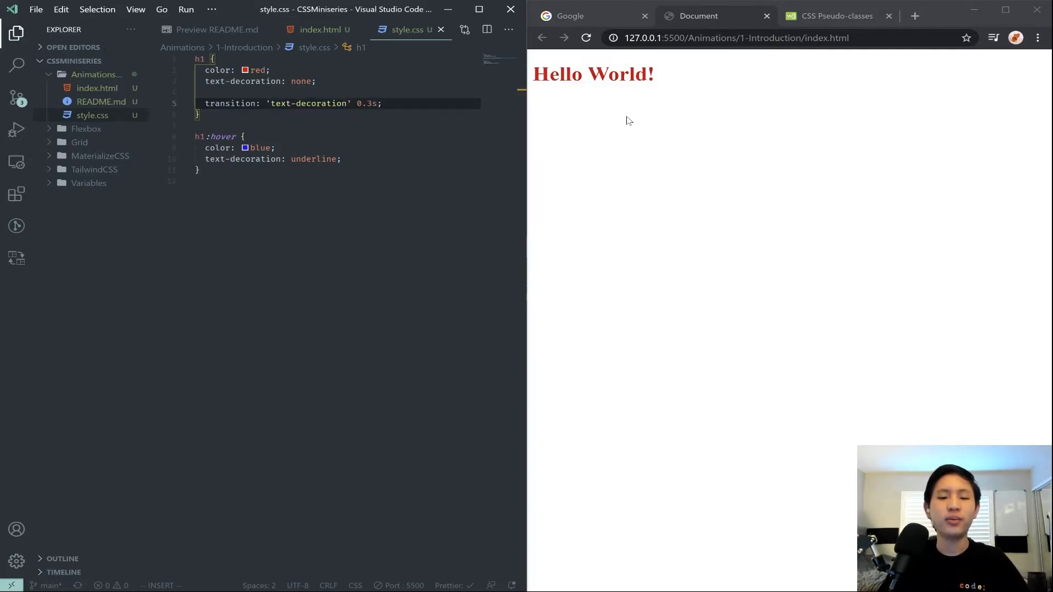
text(1s)
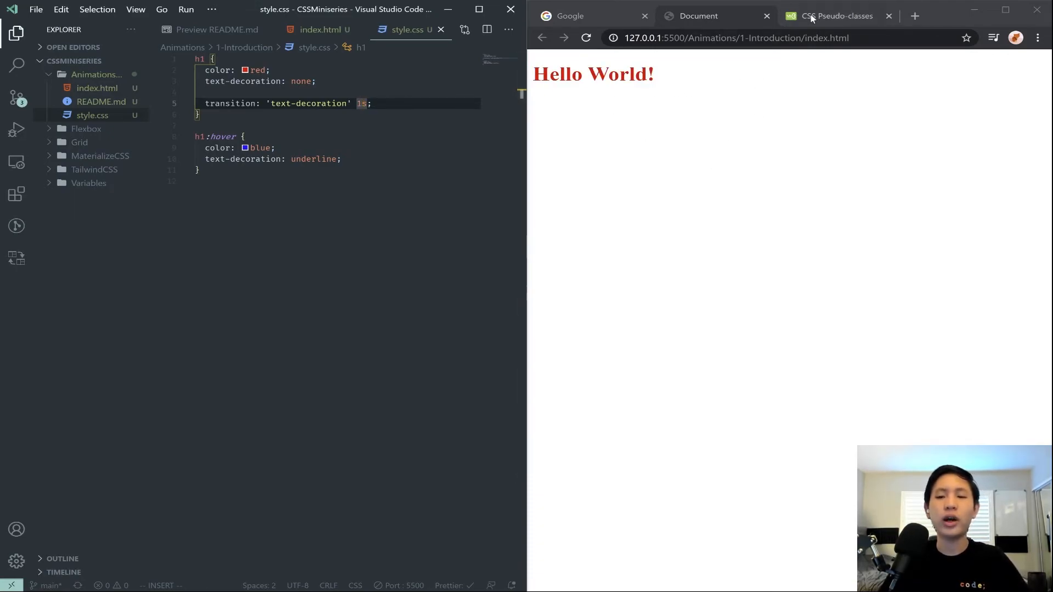
Search 'css transition text-decoration' and read the markrabey.com article on it.
text(css transition text-decoration)
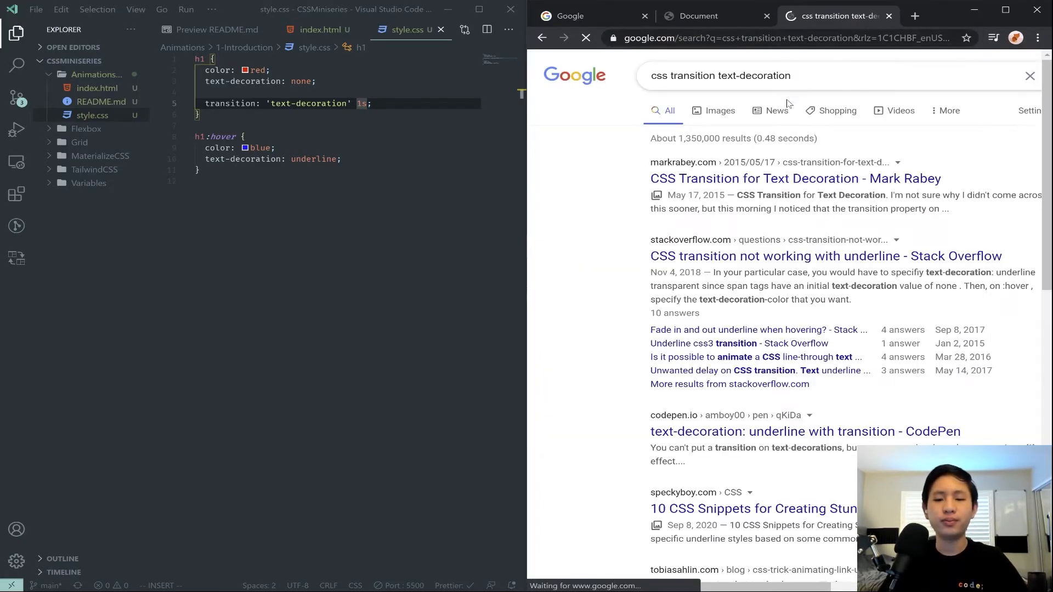
click(795, 177)
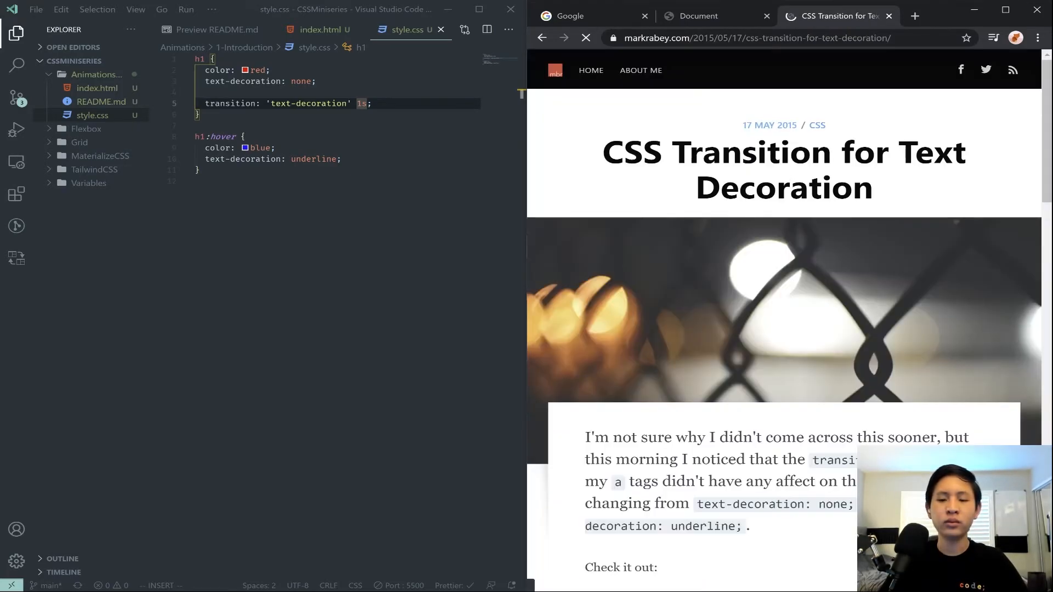
scroll(down, 3)
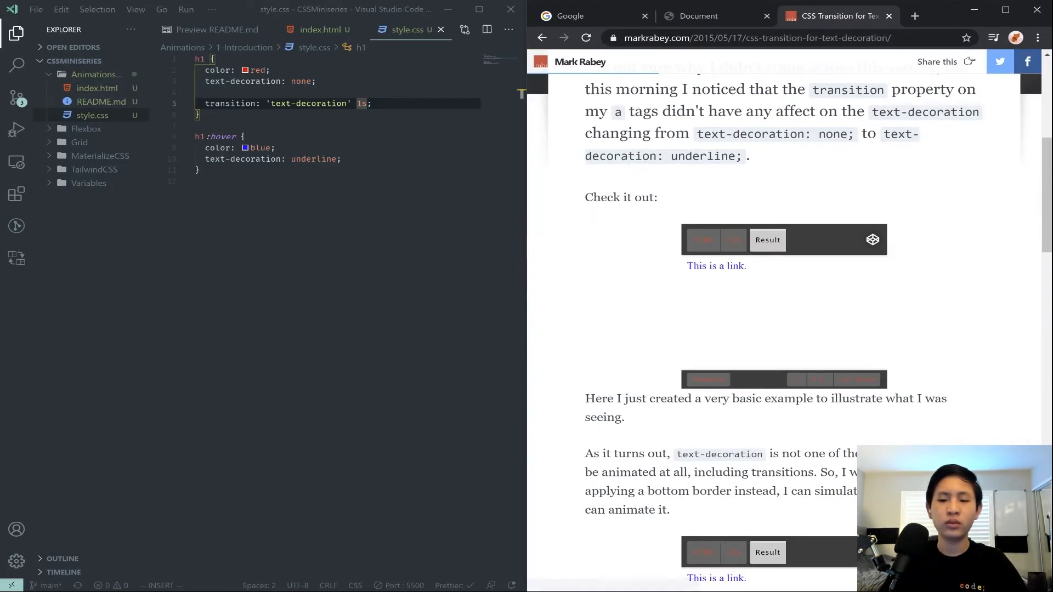
scroll(down, 3)
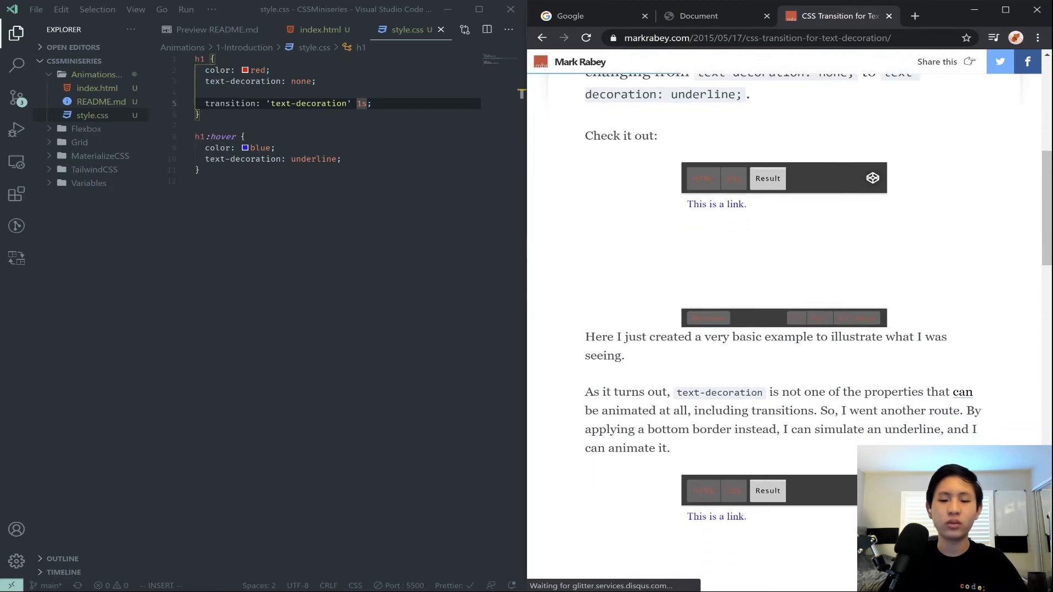
scroll(down, 3)
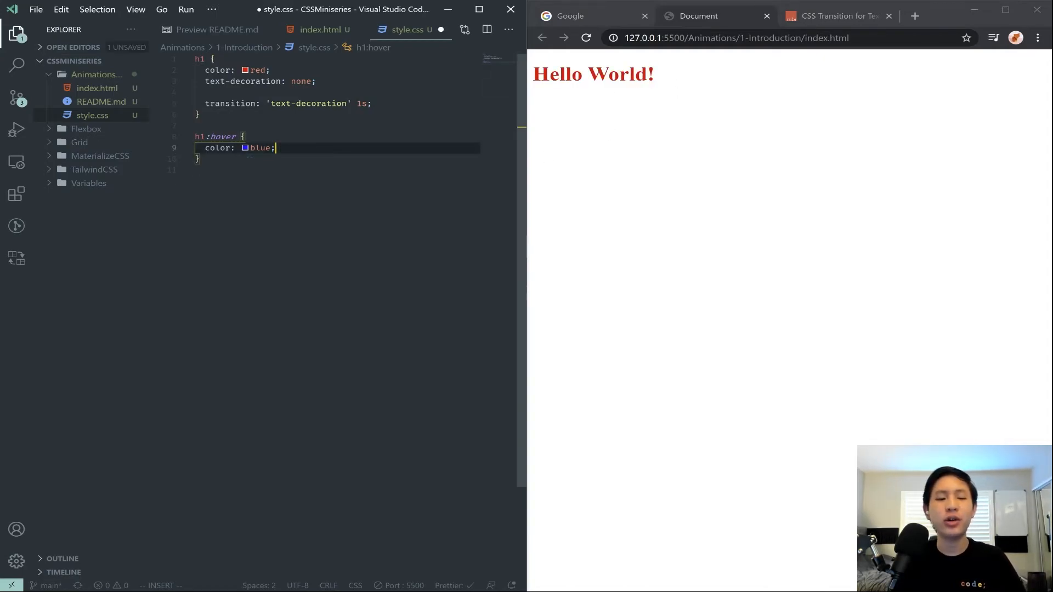
Replace text-decoration with font-size 40px on h1 and 80px on h1:hover, fixing the doubled px.
text(font-size: ;)
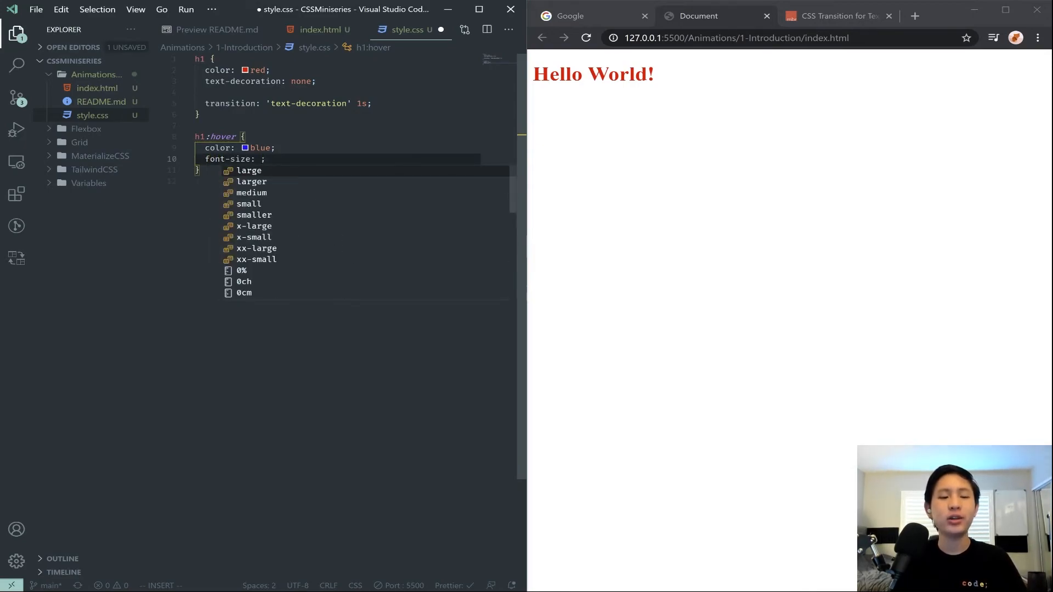
text(20px)
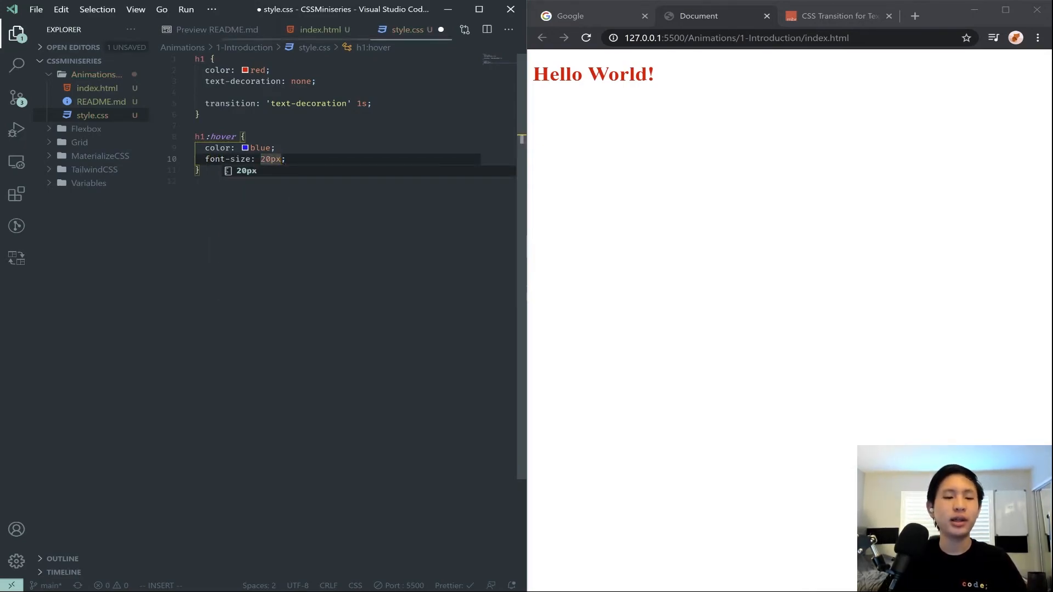
text(font-size: 10px;)
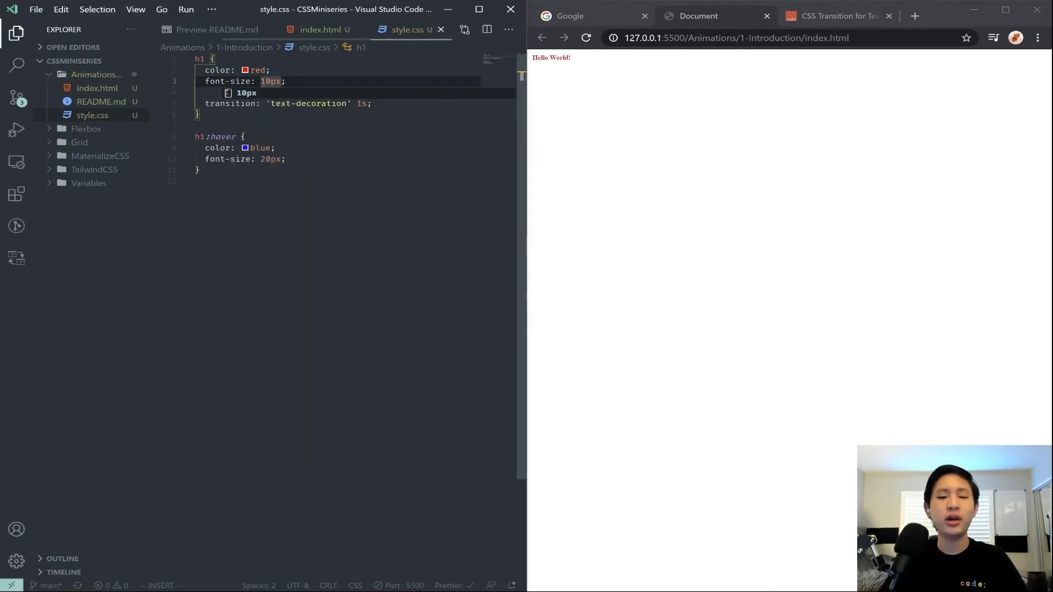
text(40)
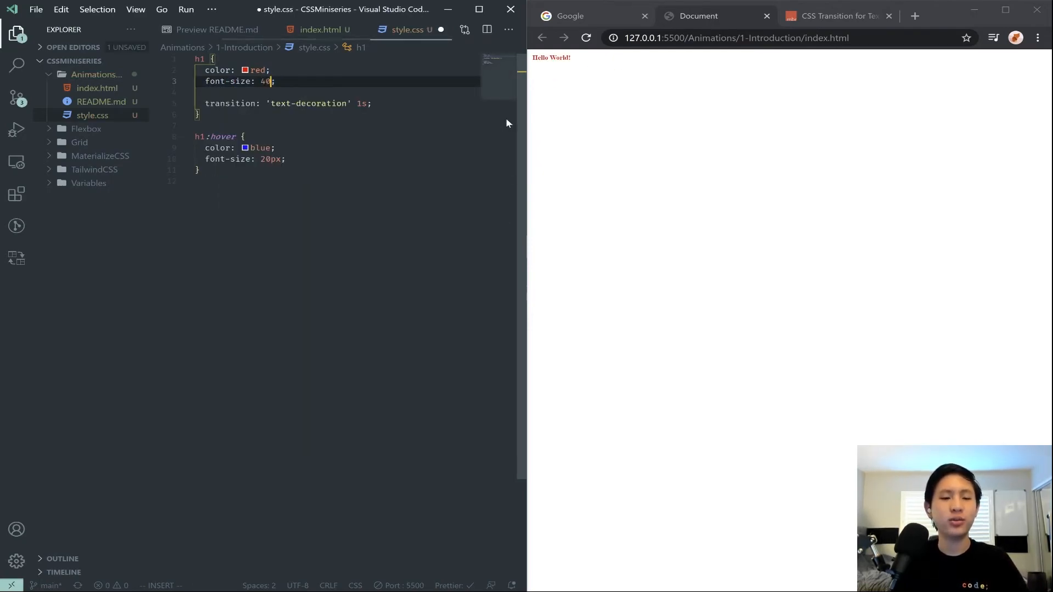
text(px)
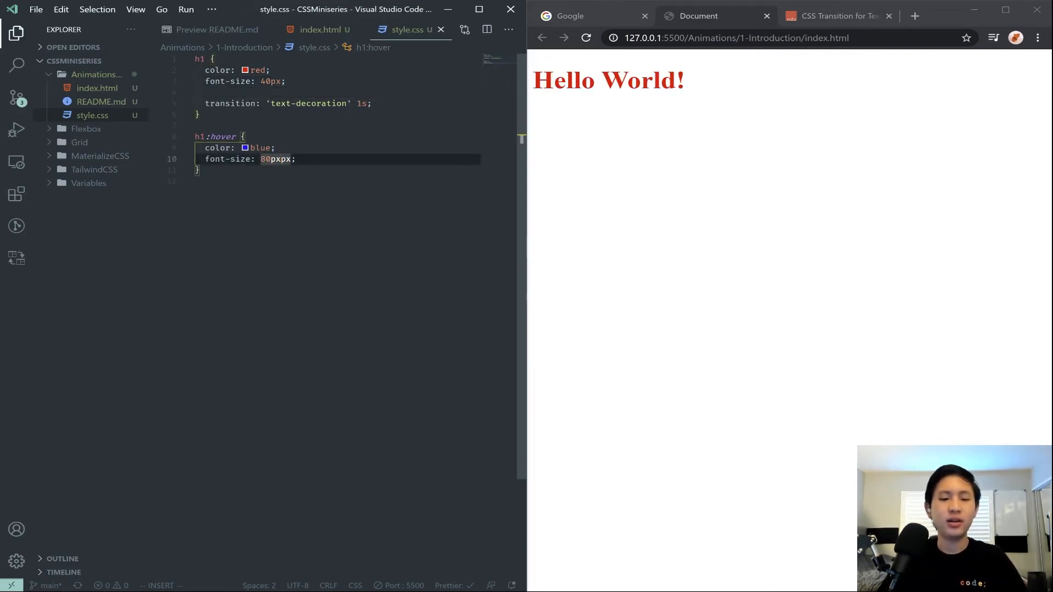
key(Backspace)
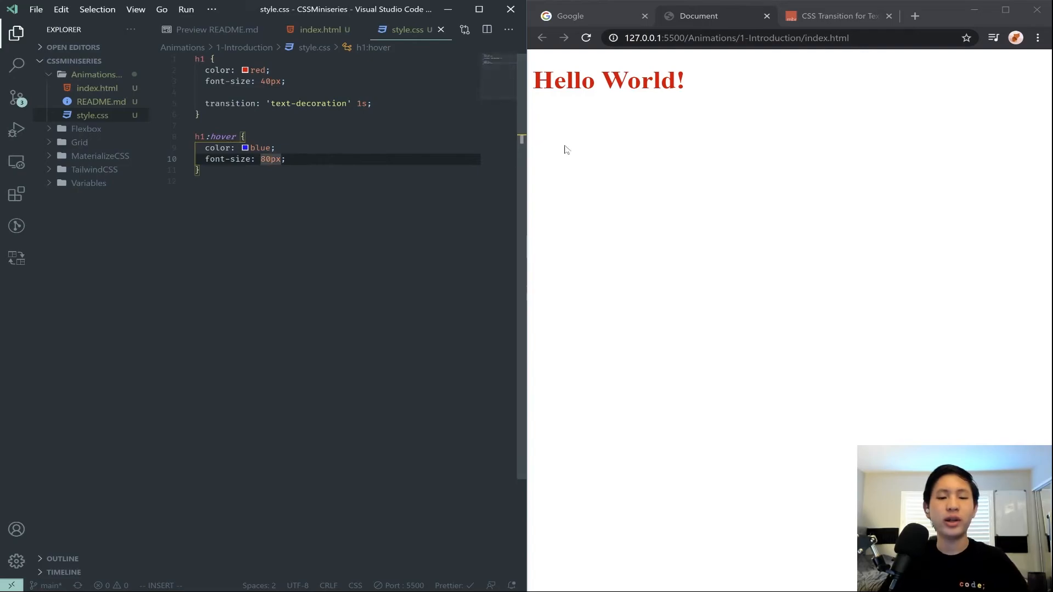
mouse_move(631, 99)
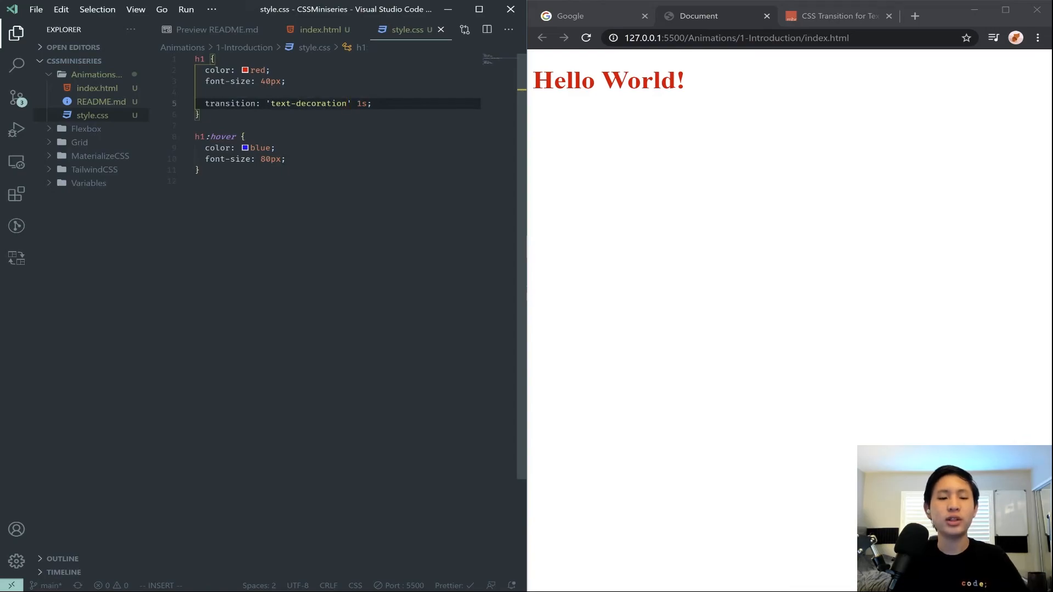
Change the h1 transition to font-size over 0.5s and save to preview it.
text(font-)
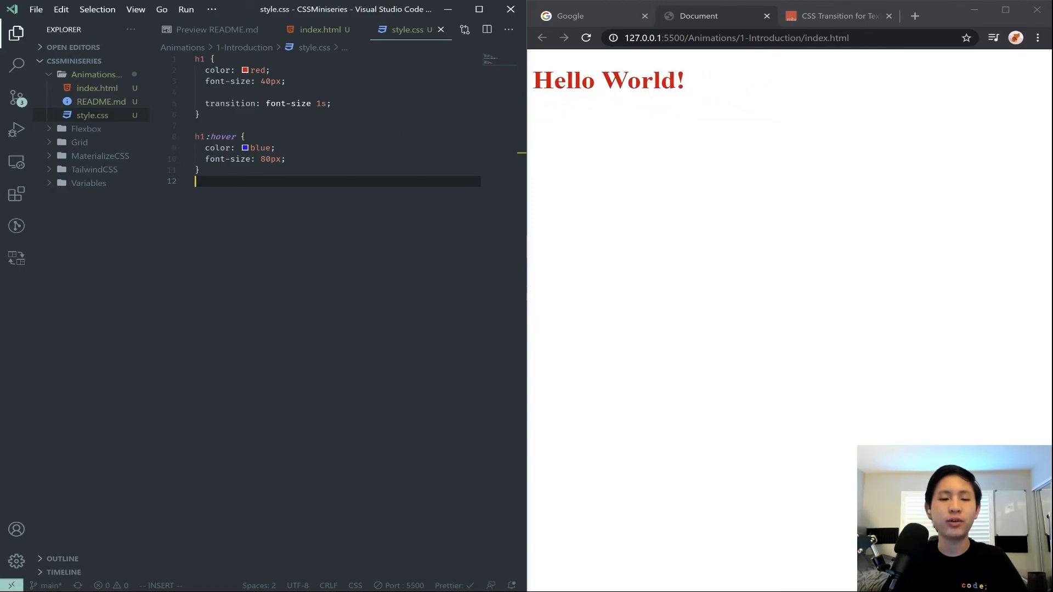
text(0.5)
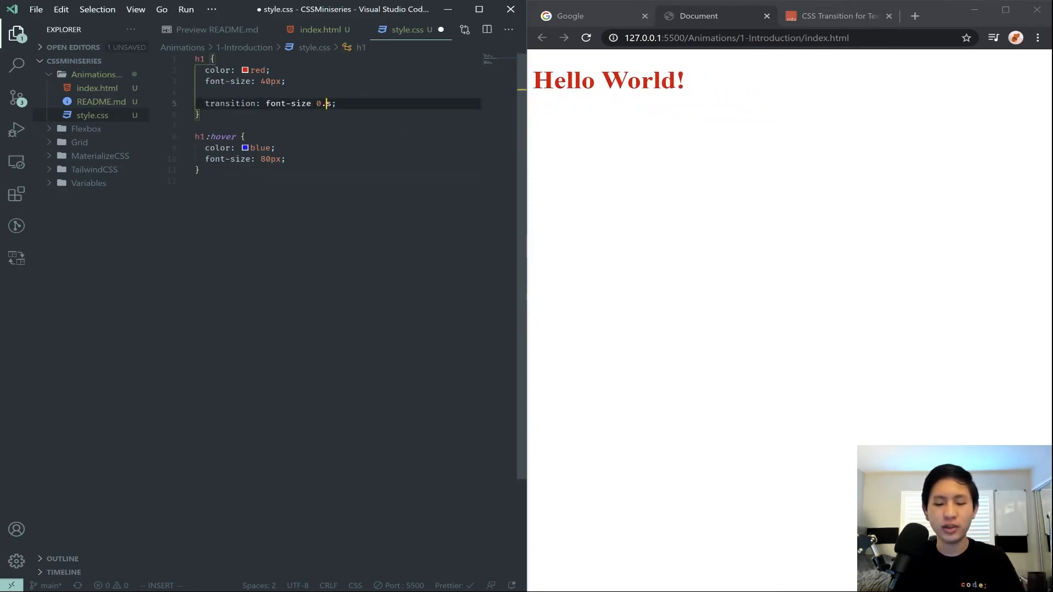
key(ctrl+s)
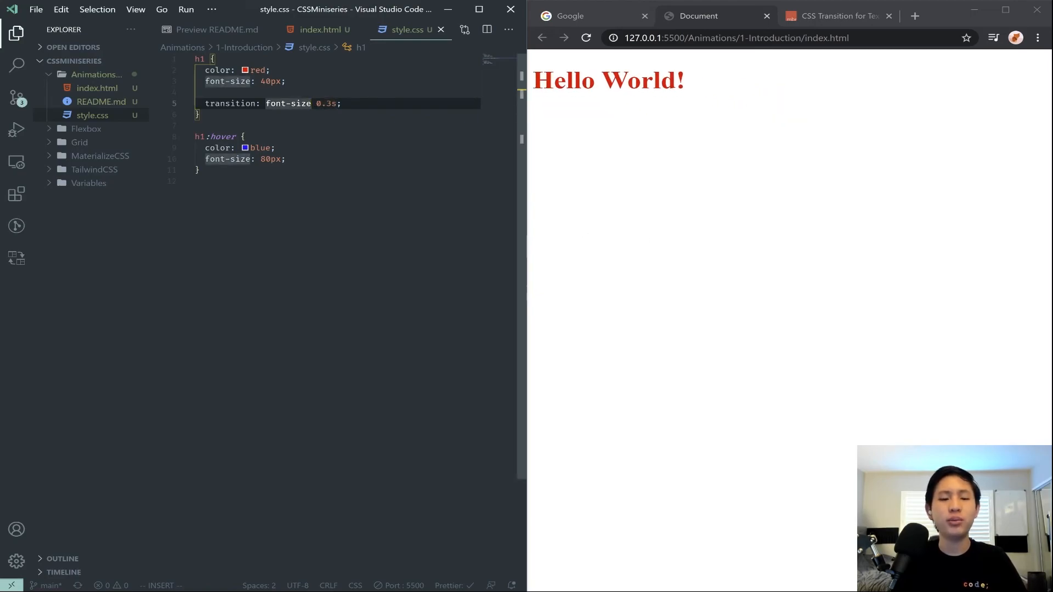
Try adding color to the transition list, then set it to 'all 0.3s'.
text(, color)
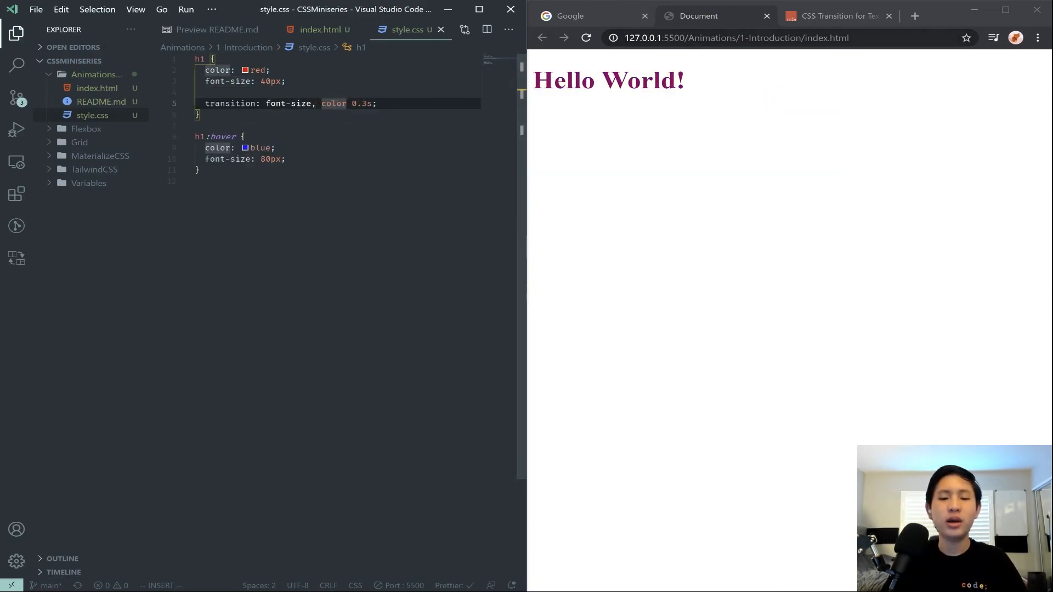
mouse_move(638, 86)
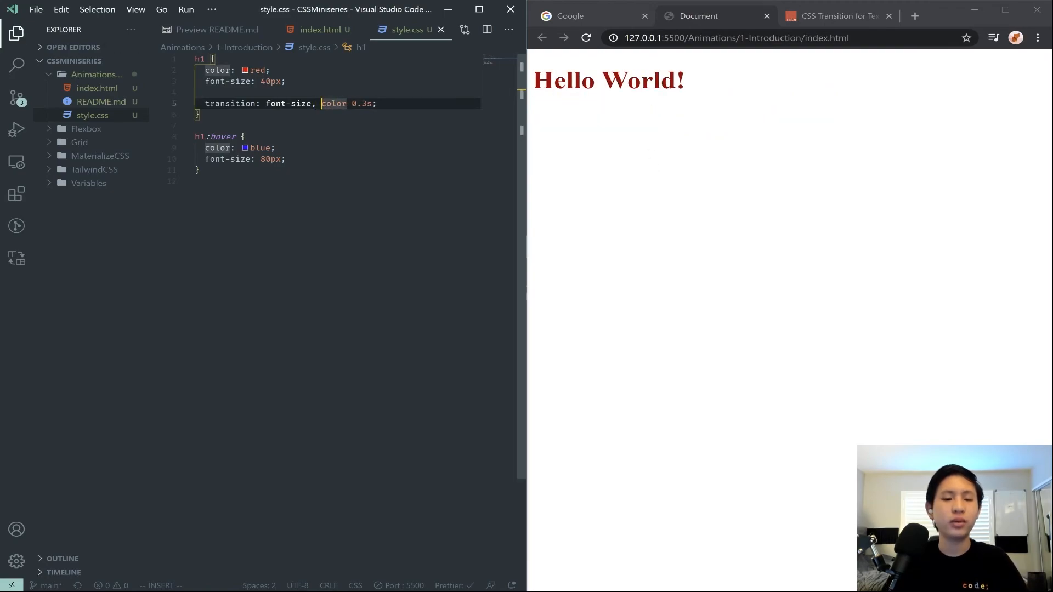
key(Backspace)
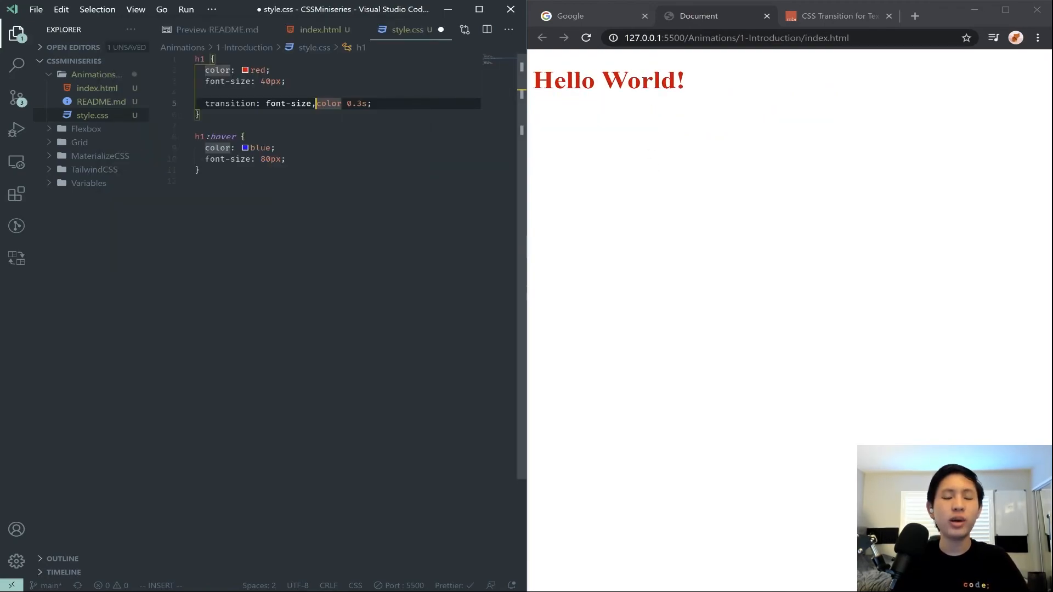
key(Backspace)
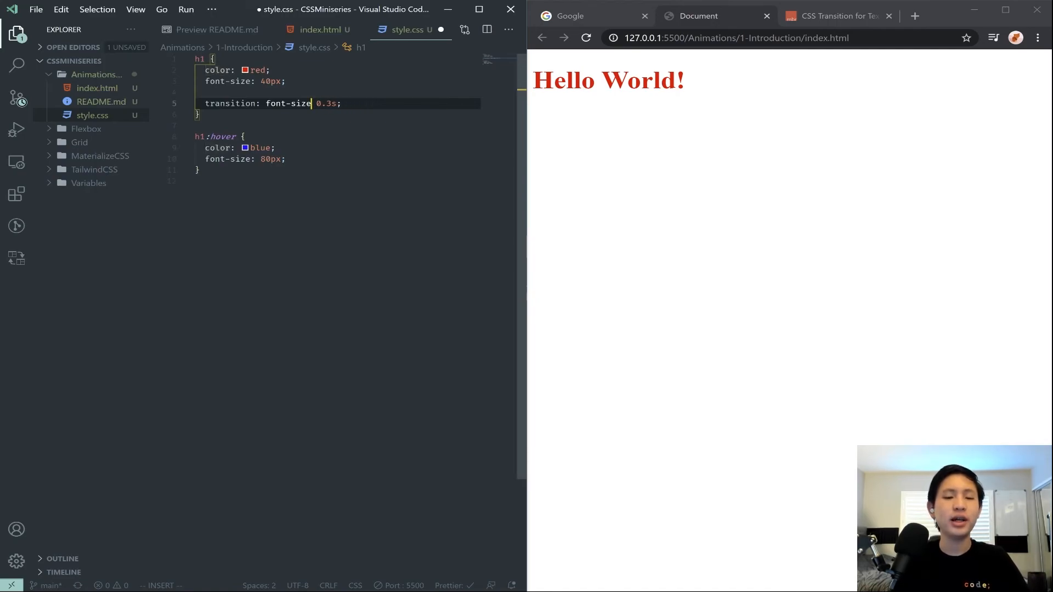
text(,color)
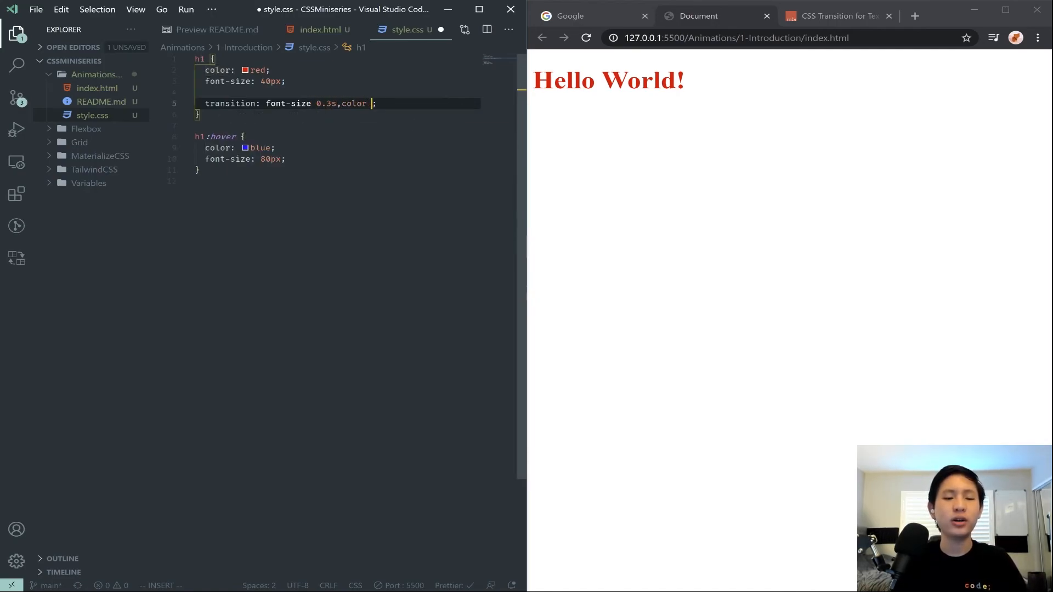
text(0.3s)
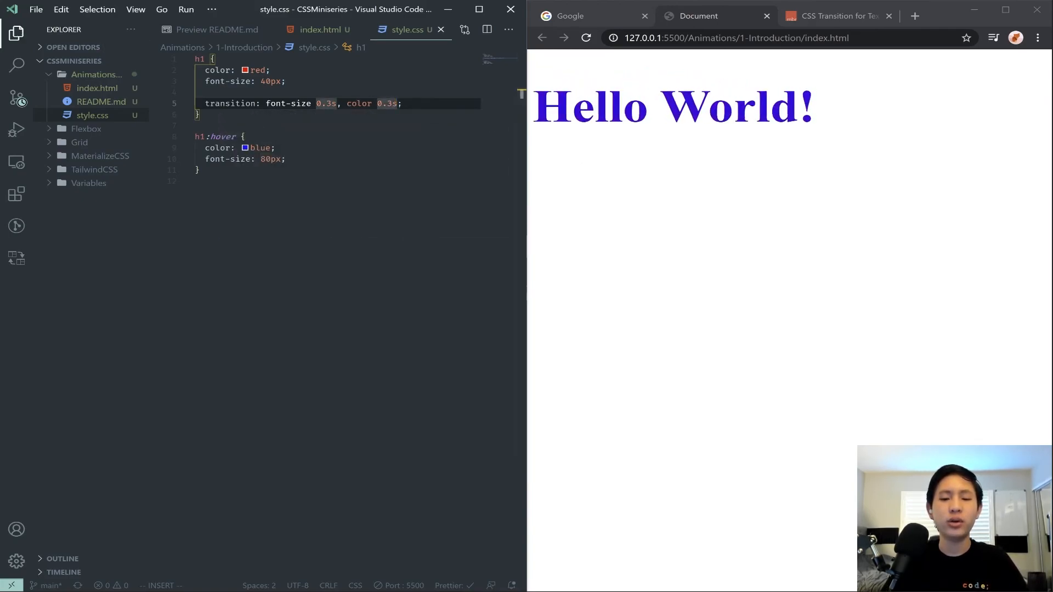
key(Backspace)
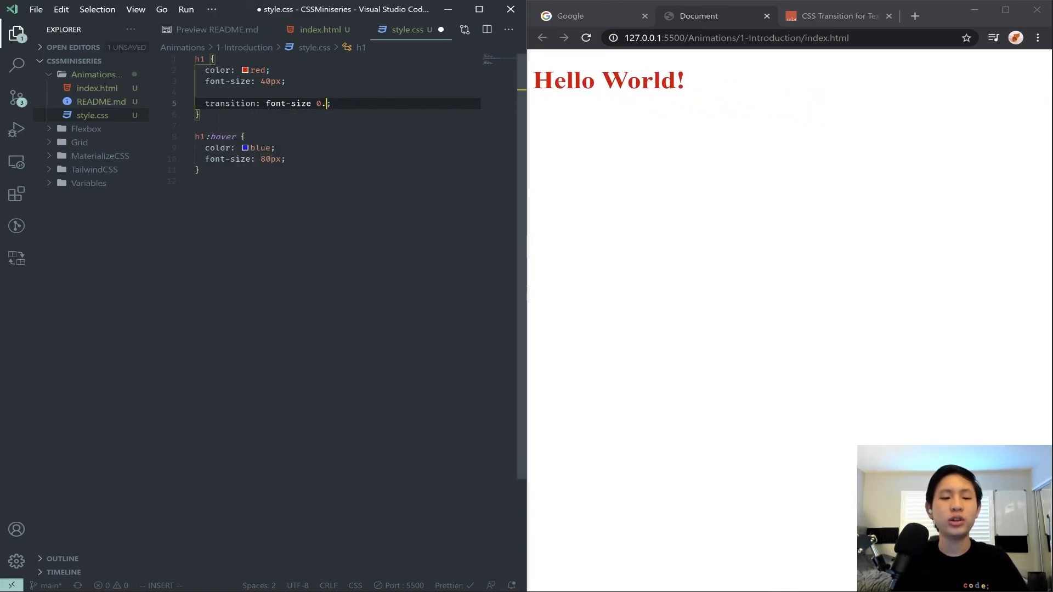
text(all)
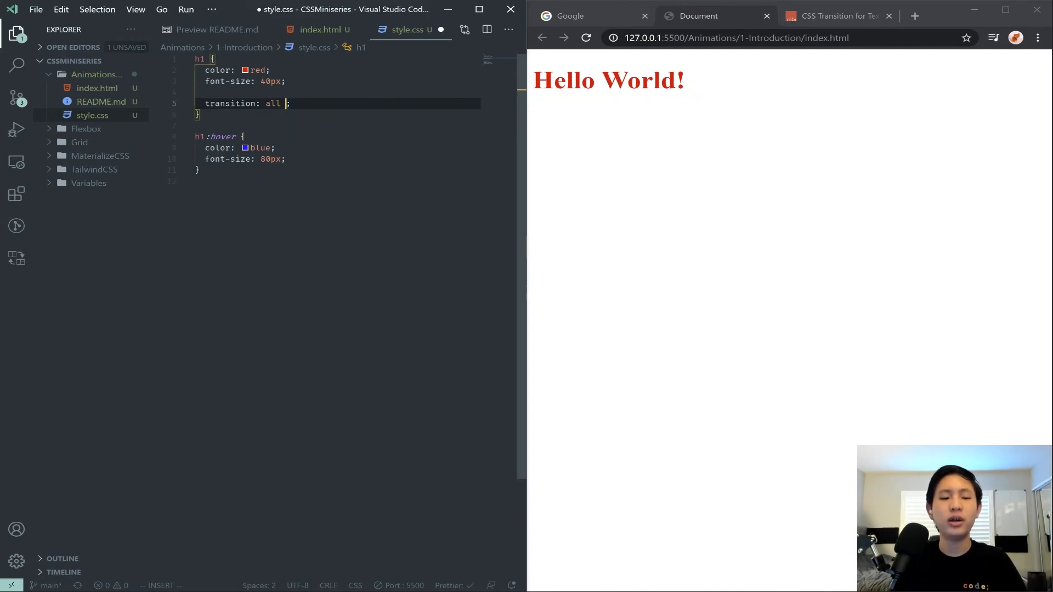
text(0.3s)
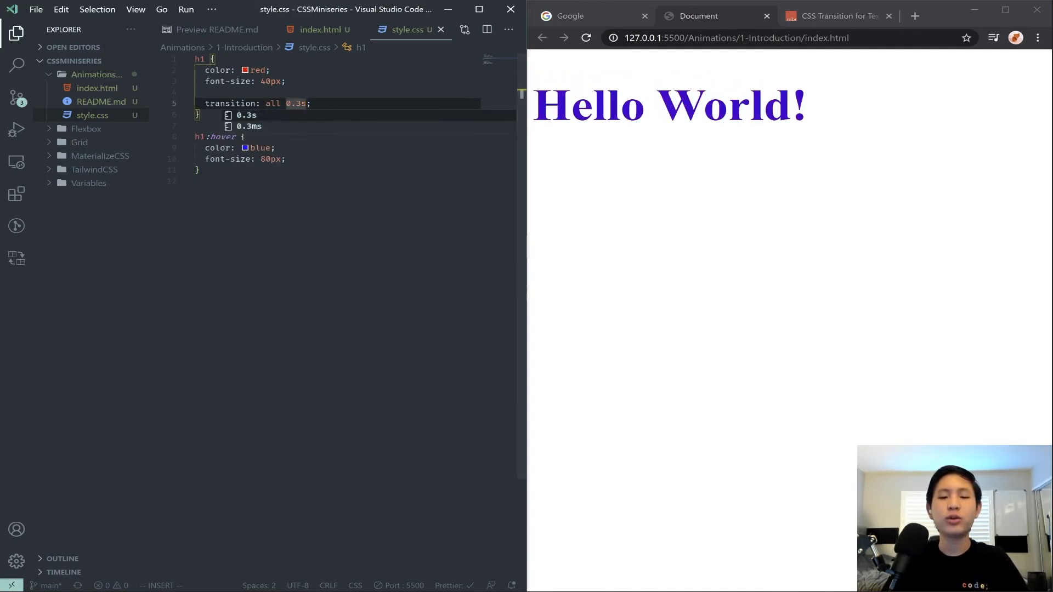